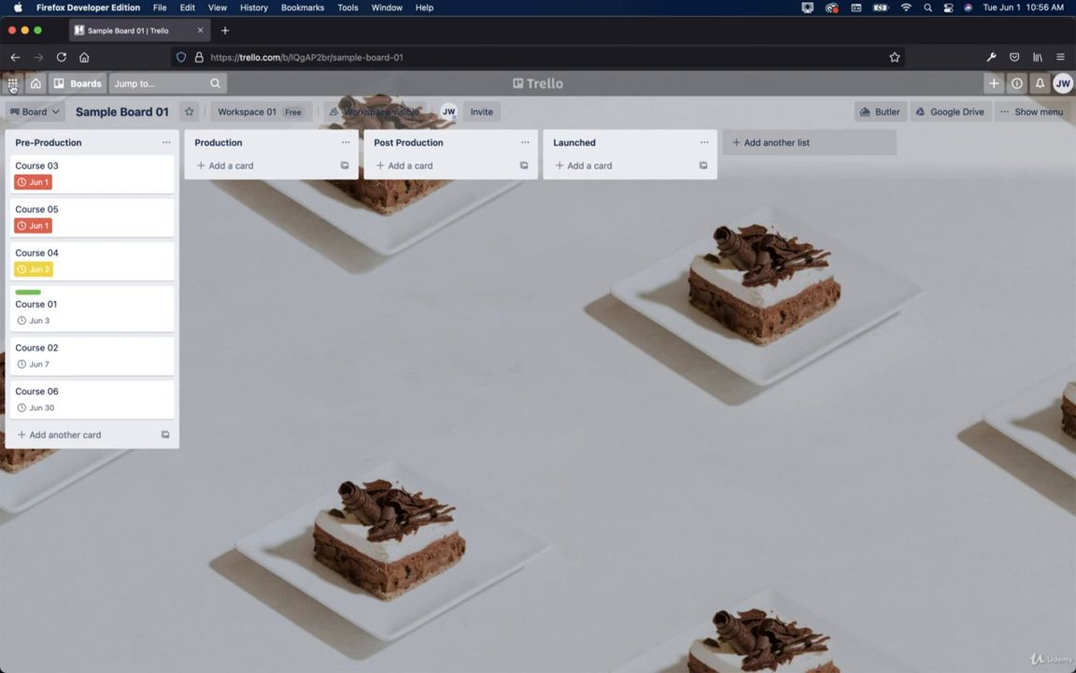
# Go to the boards overview, then show Workspace 01's boards page.
pyautogui.click(13, 83)
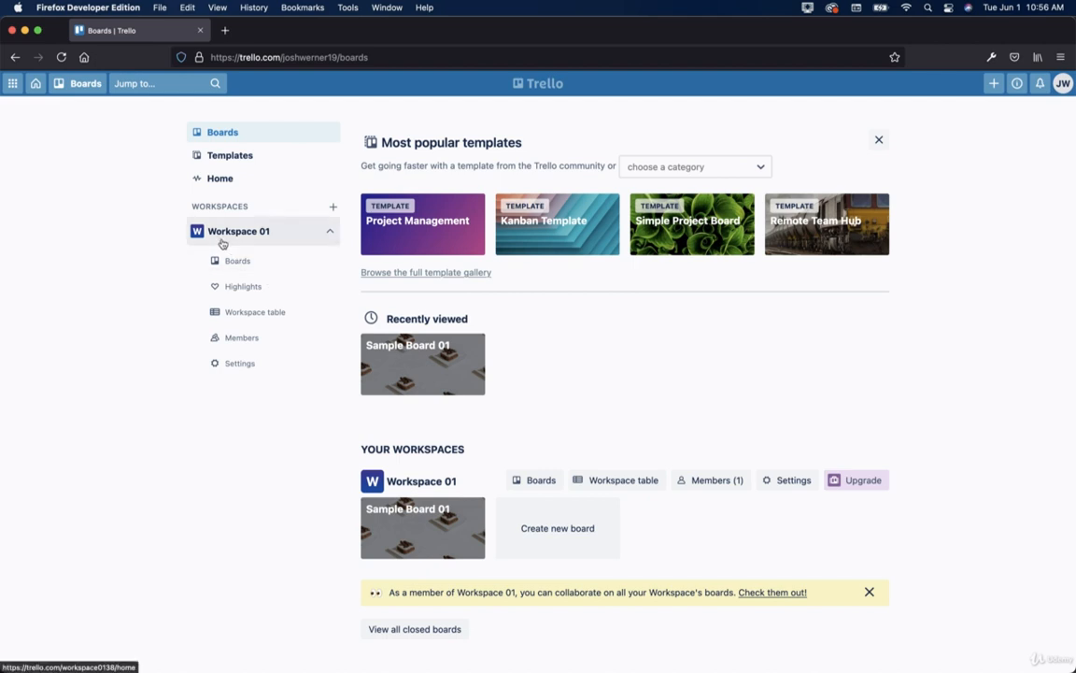
pyautogui.moveTo(238, 260)
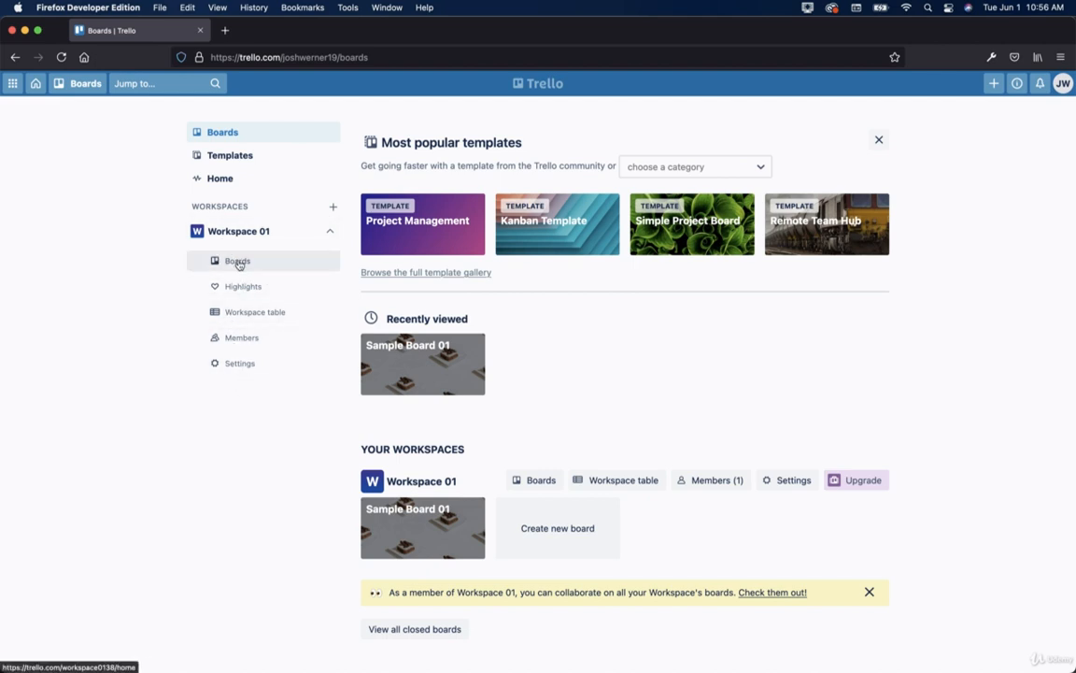
pyautogui.click(237, 260)
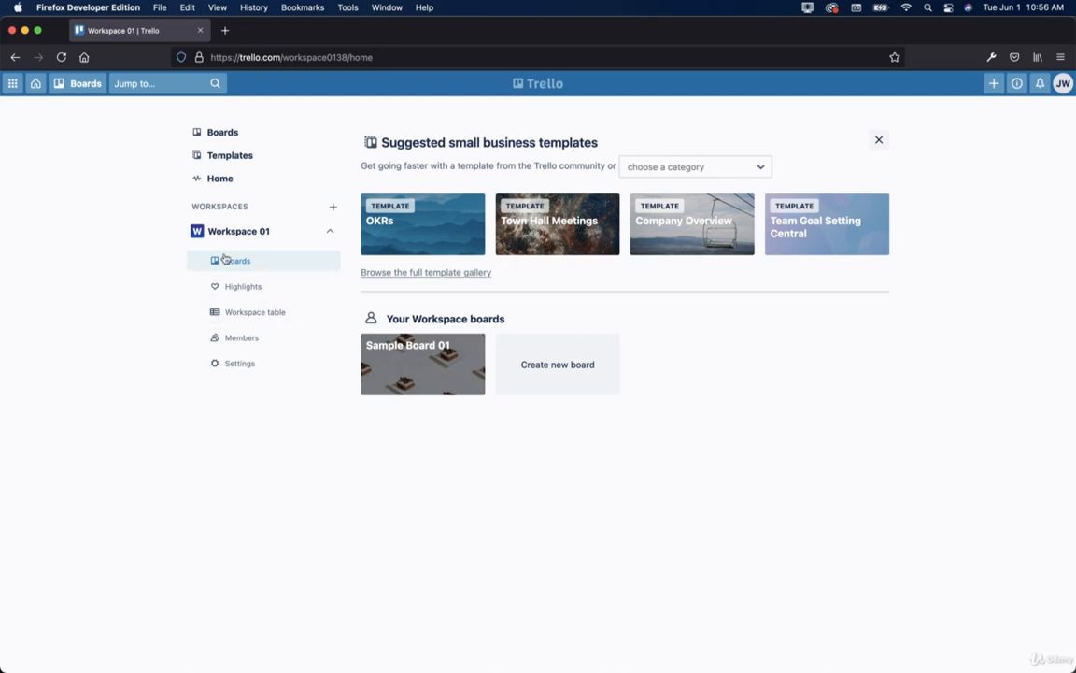
pyautogui.moveTo(156, 260)
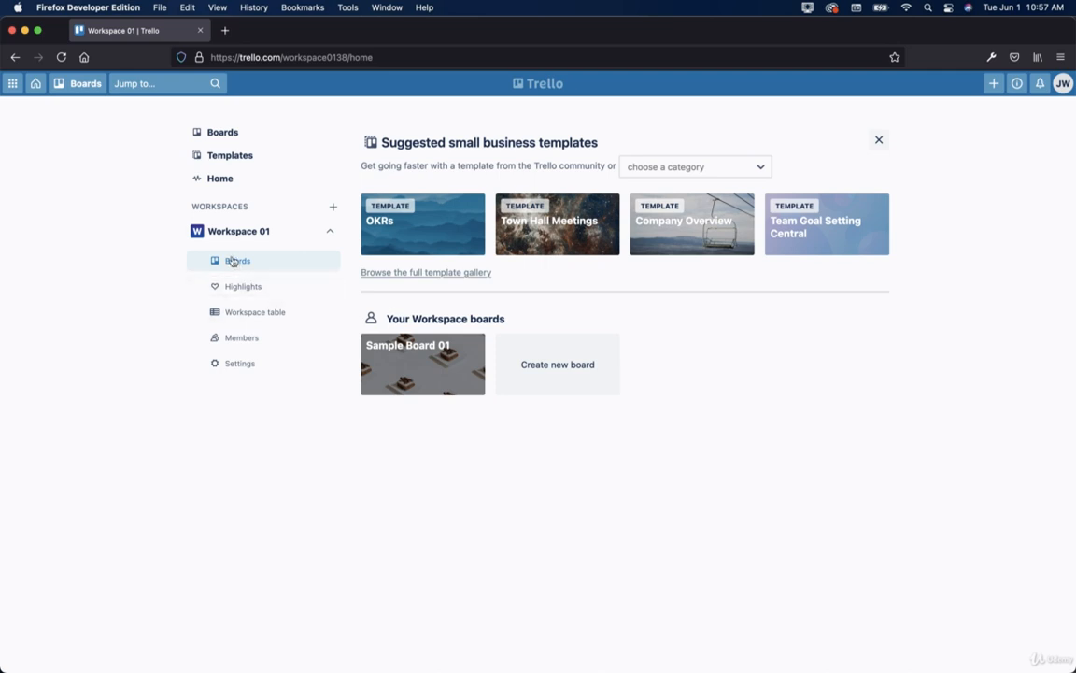
pyautogui.moveTo(763, 411)
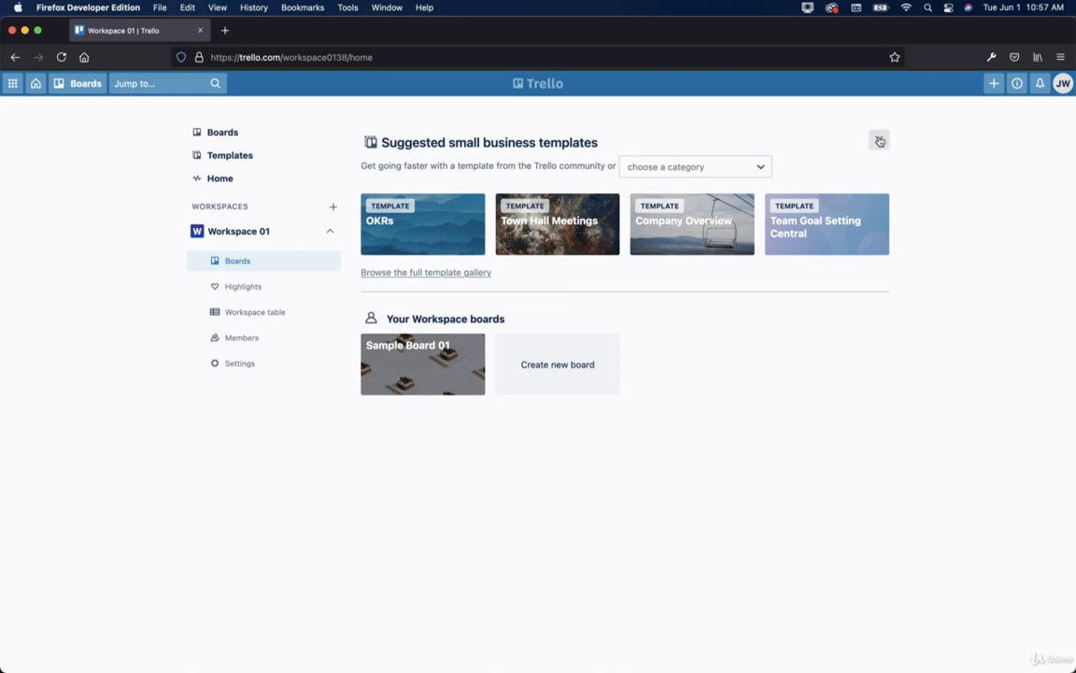
# Dismiss the Suggested small business templates section on the Workspace 01 boards page.
pyautogui.click(878, 140)
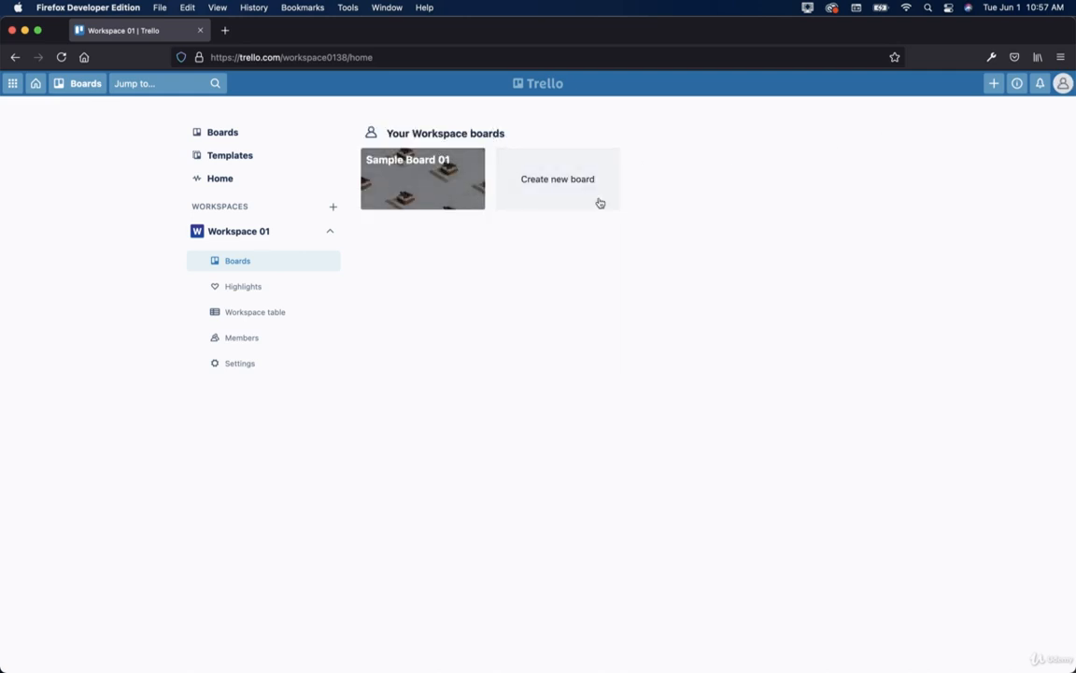
pyautogui.moveTo(397, 204)
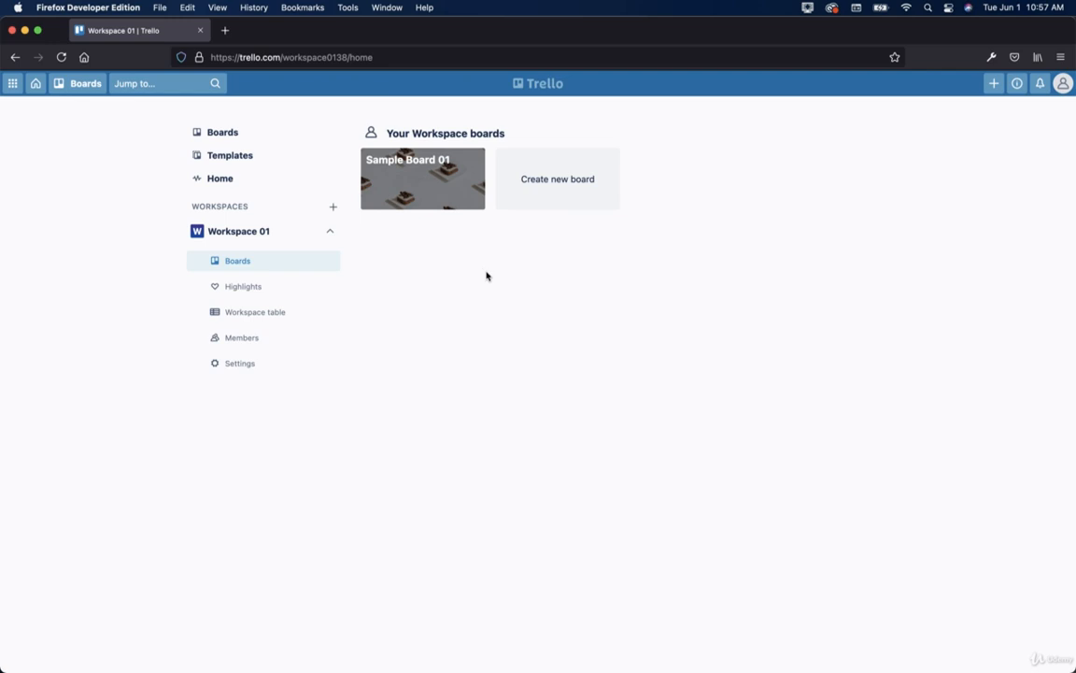
pyautogui.moveTo(557, 194)
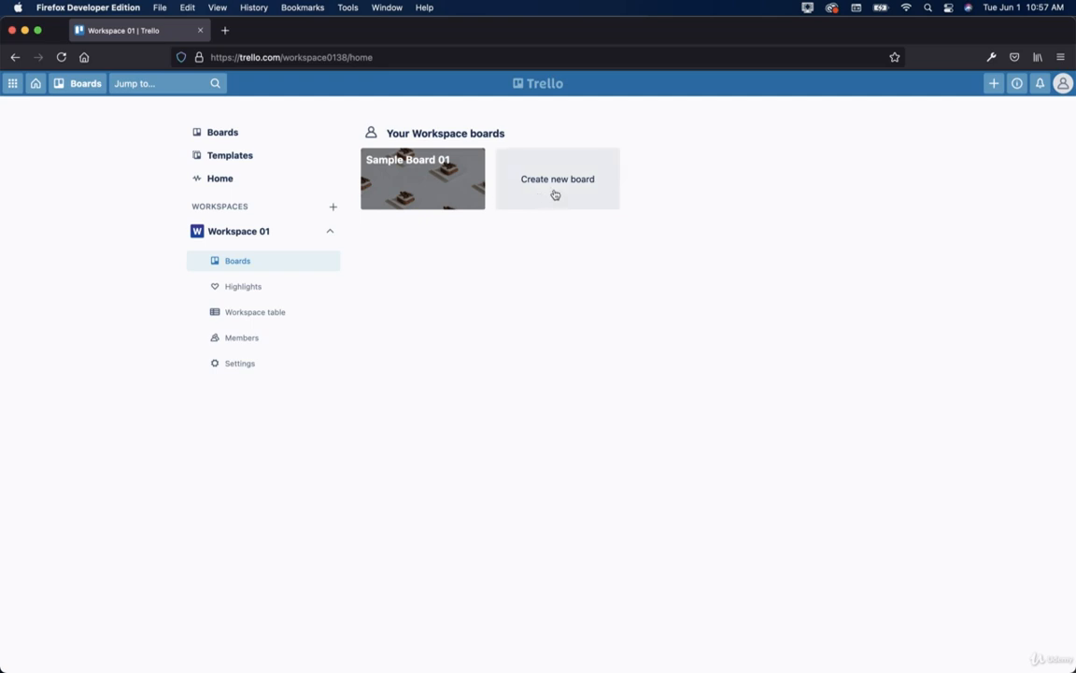
# Start a new board, trying palm tree, forest road, blue, green and red backgrounds, then browse all photos.
pyautogui.click(557, 179)
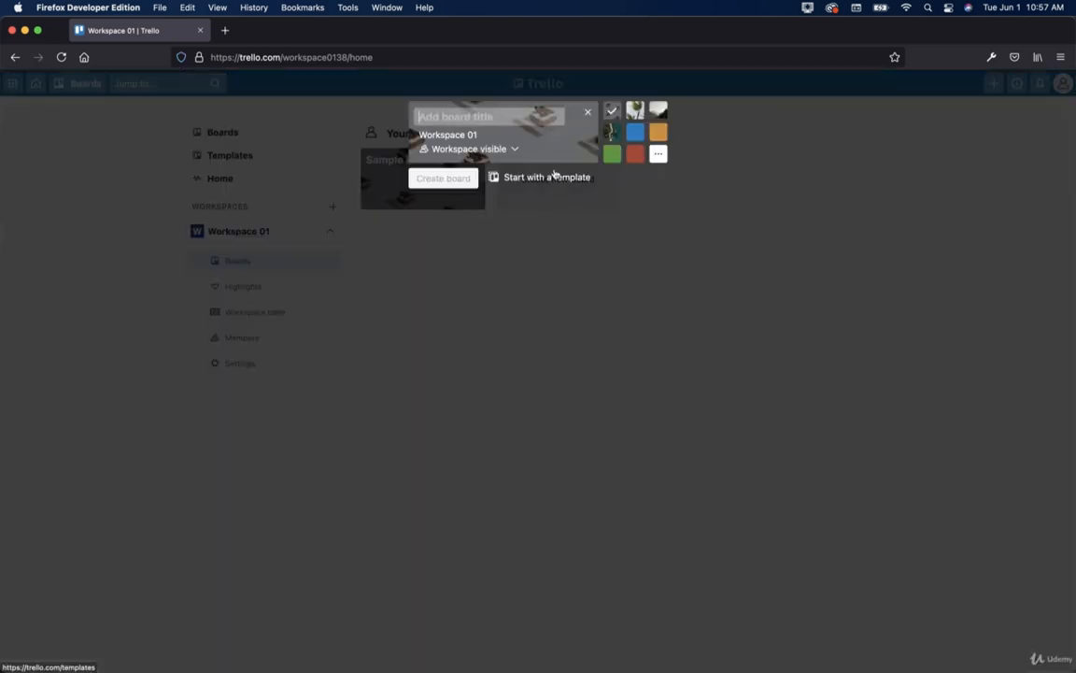
pyautogui.moveTo(576, 143)
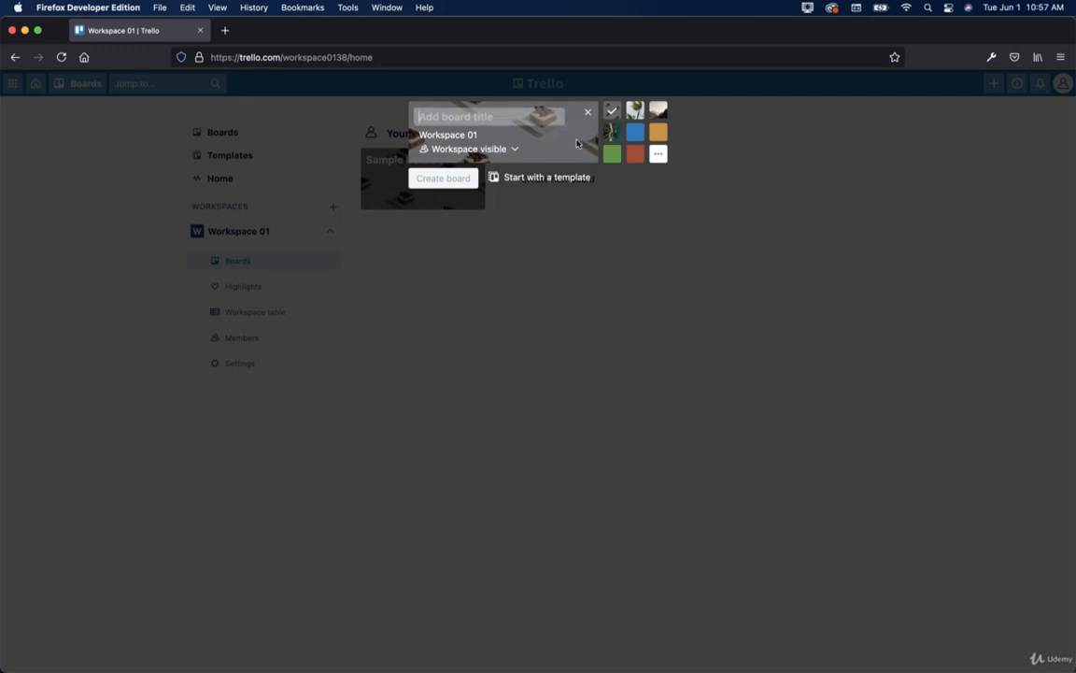
pyautogui.click(635, 110)
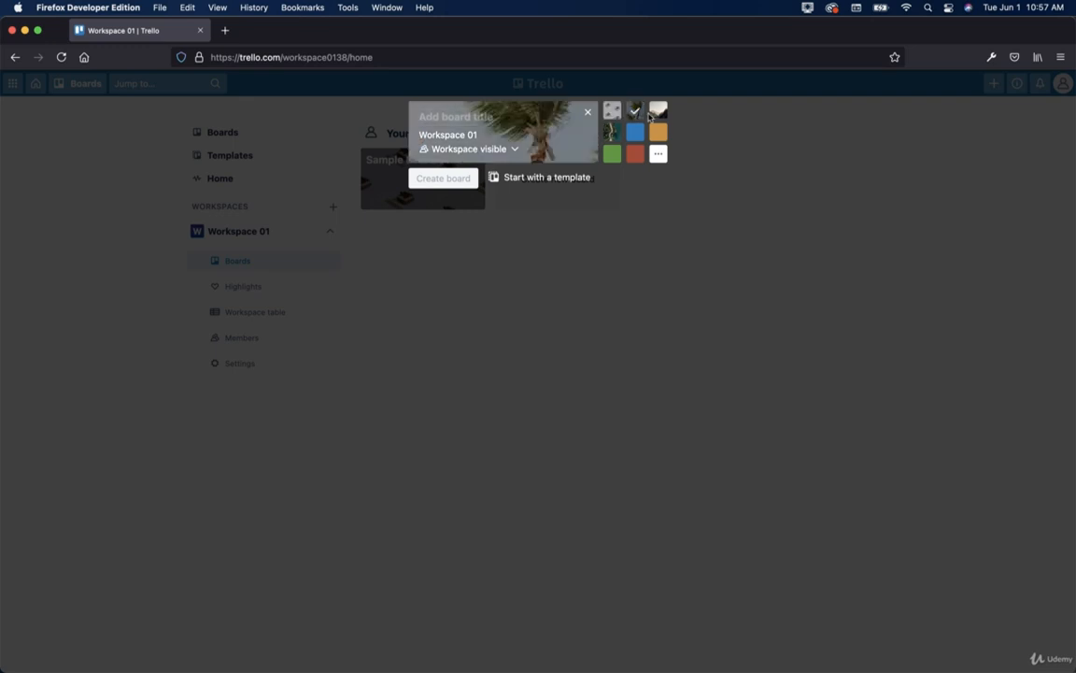
pyautogui.click(658, 110)
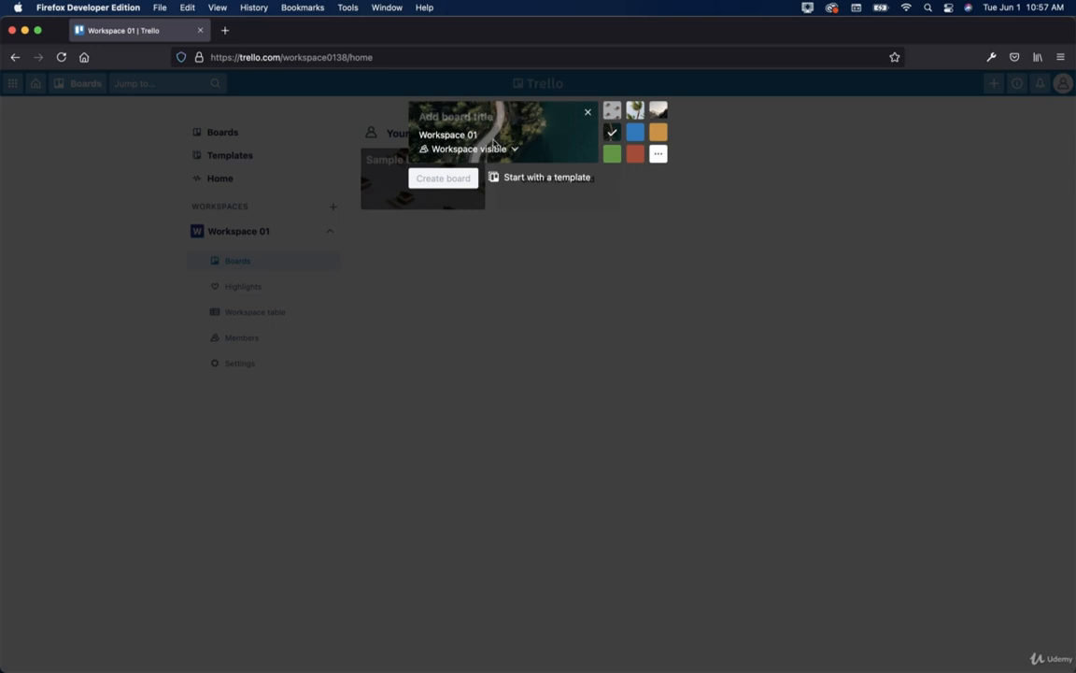
pyautogui.click(635, 131)
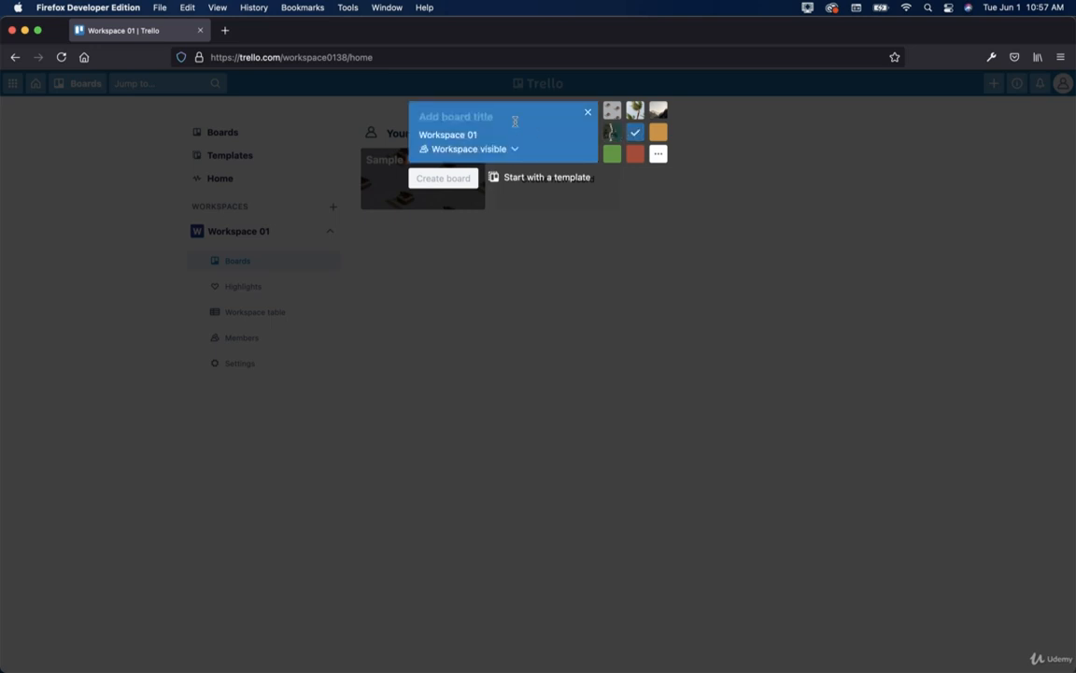
pyautogui.click(612, 154)
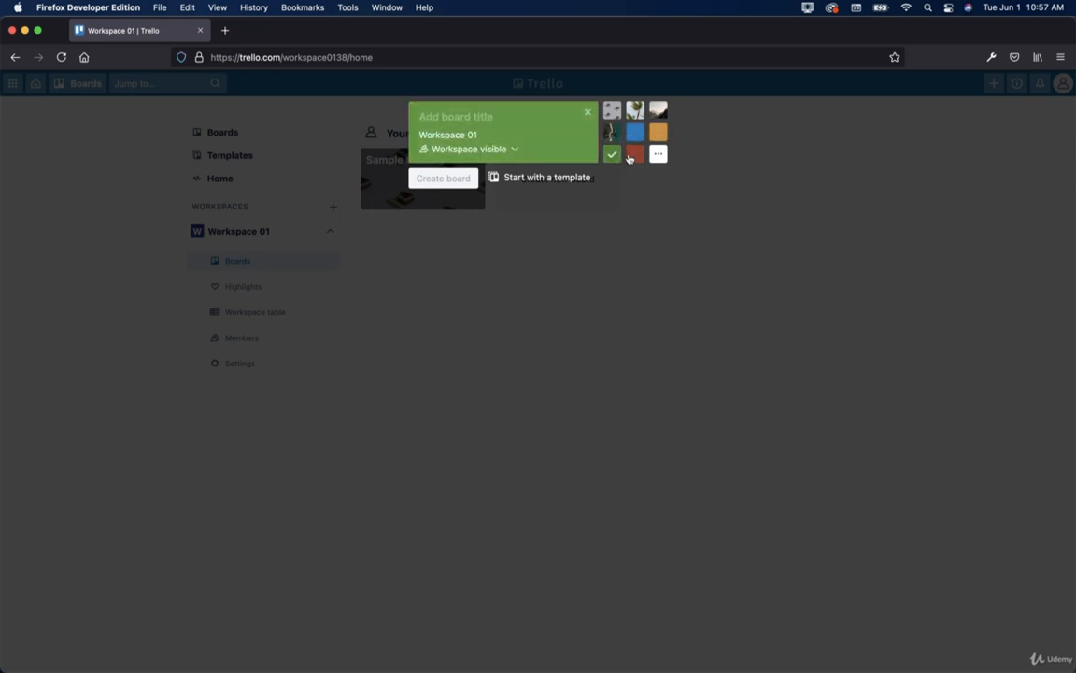
pyautogui.click(658, 154)
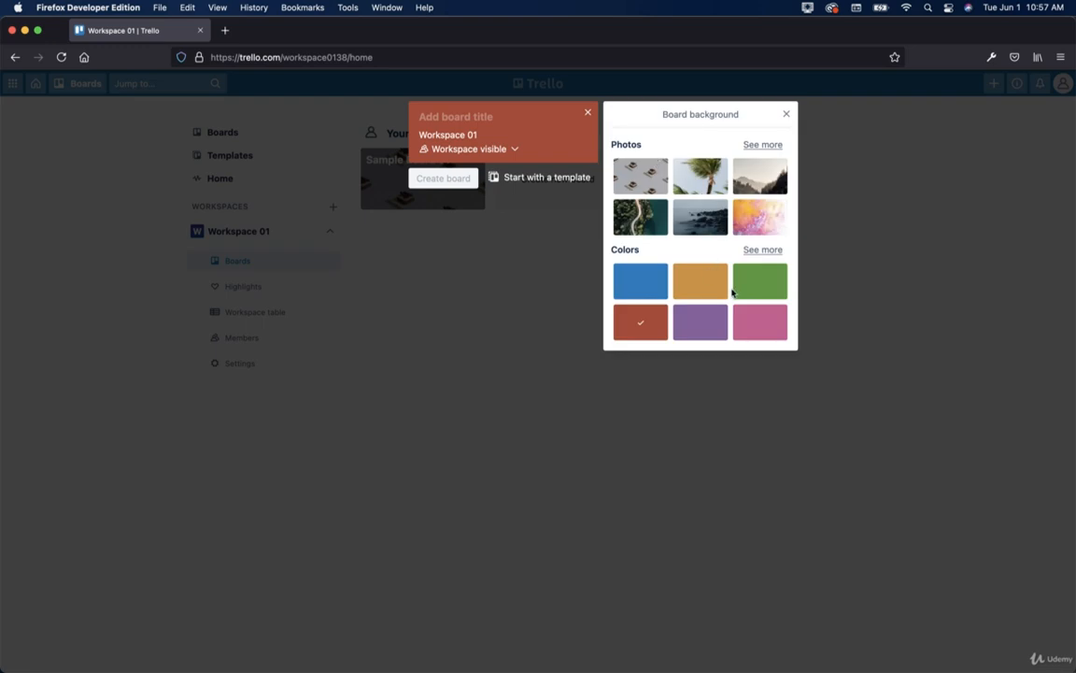
pyautogui.click(762, 144)
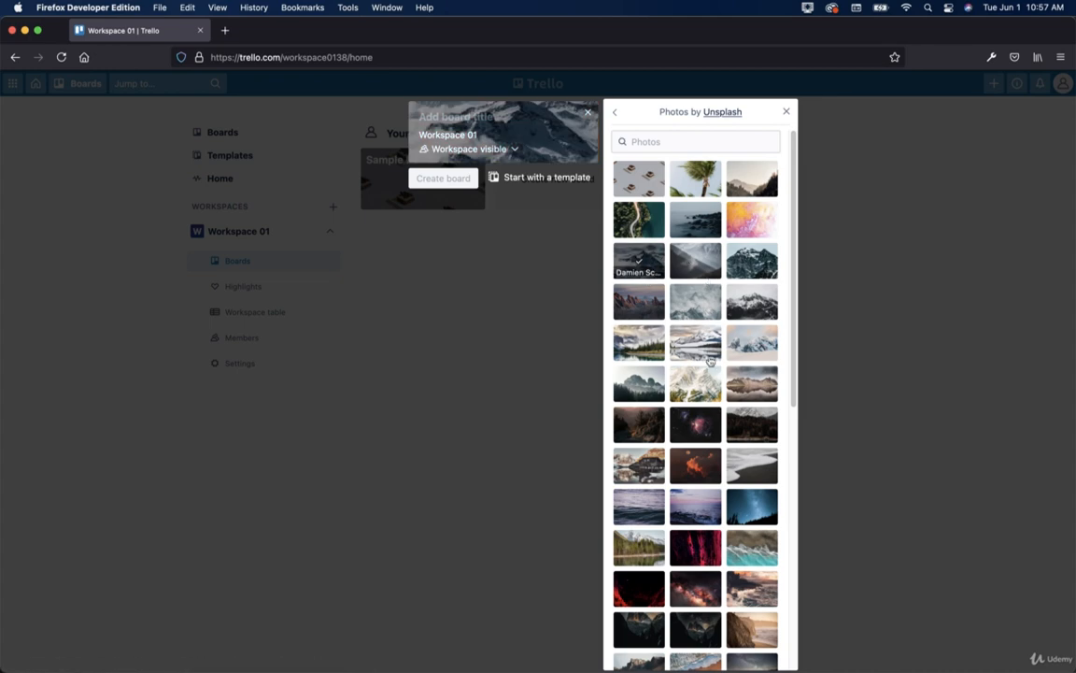
# Preview a snowy mountain lake photo as the background and scroll through more photos.
pyautogui.click(722, 111)
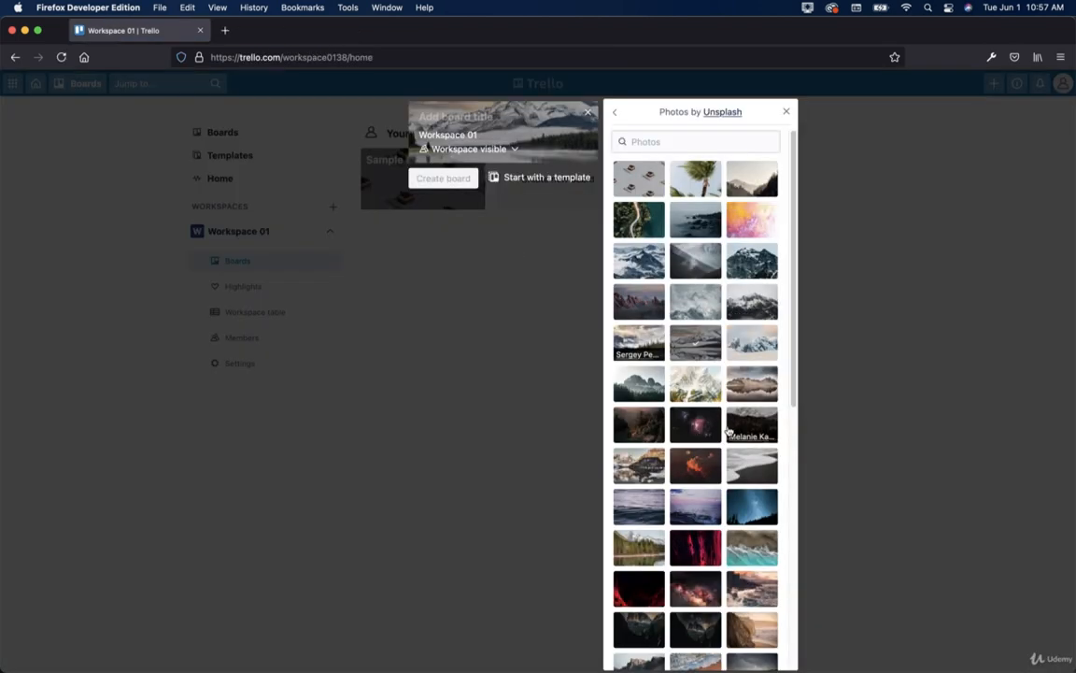
pyautogui.scroll(-3)
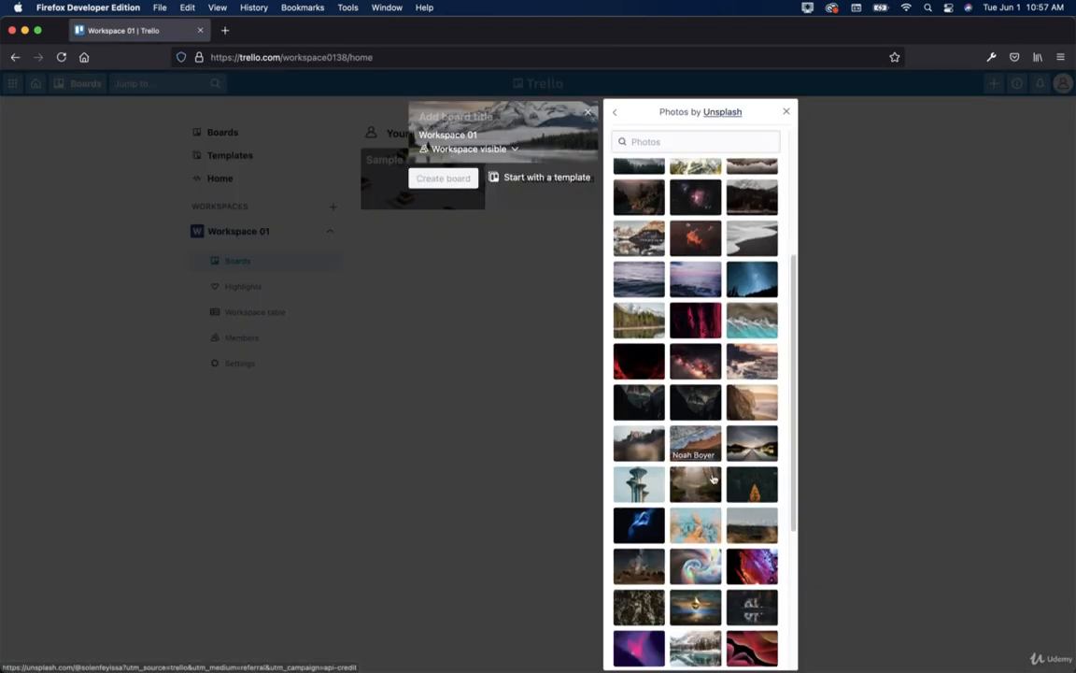
pyautogui.scroll(-3)
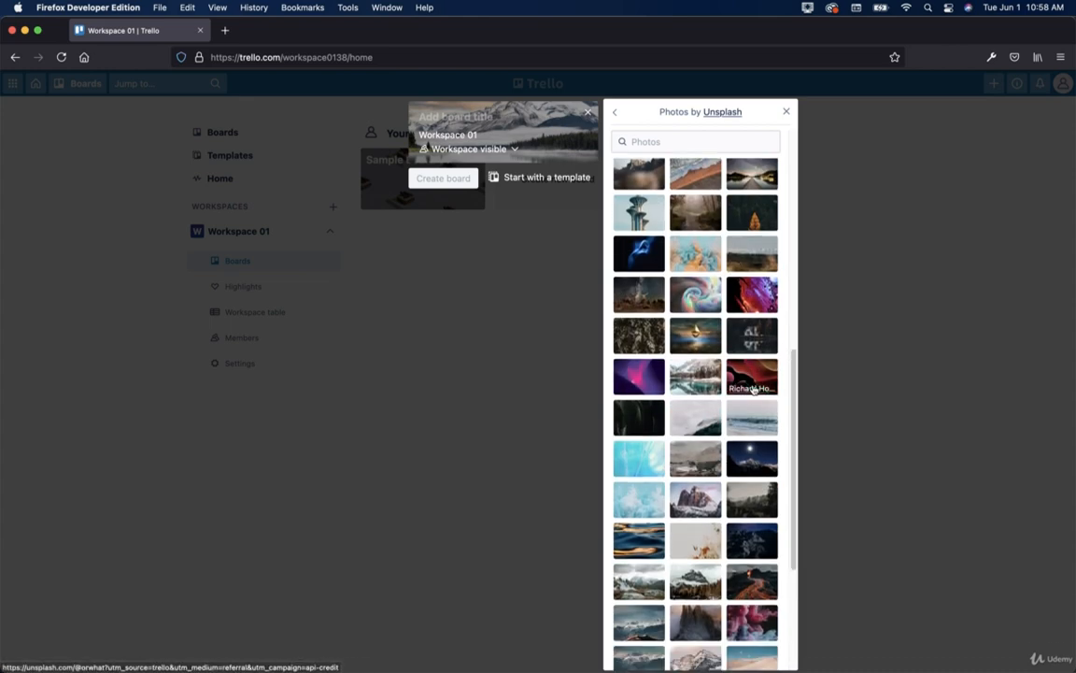
pyautogui.scroll(-3)
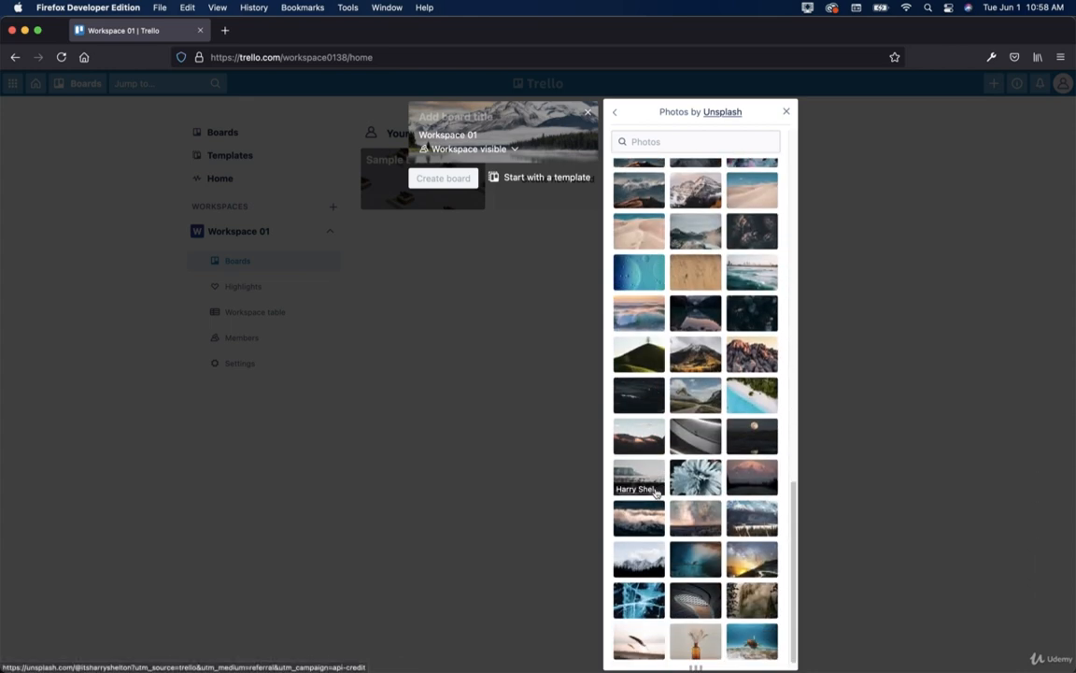
pyautogui.scroll(-3)
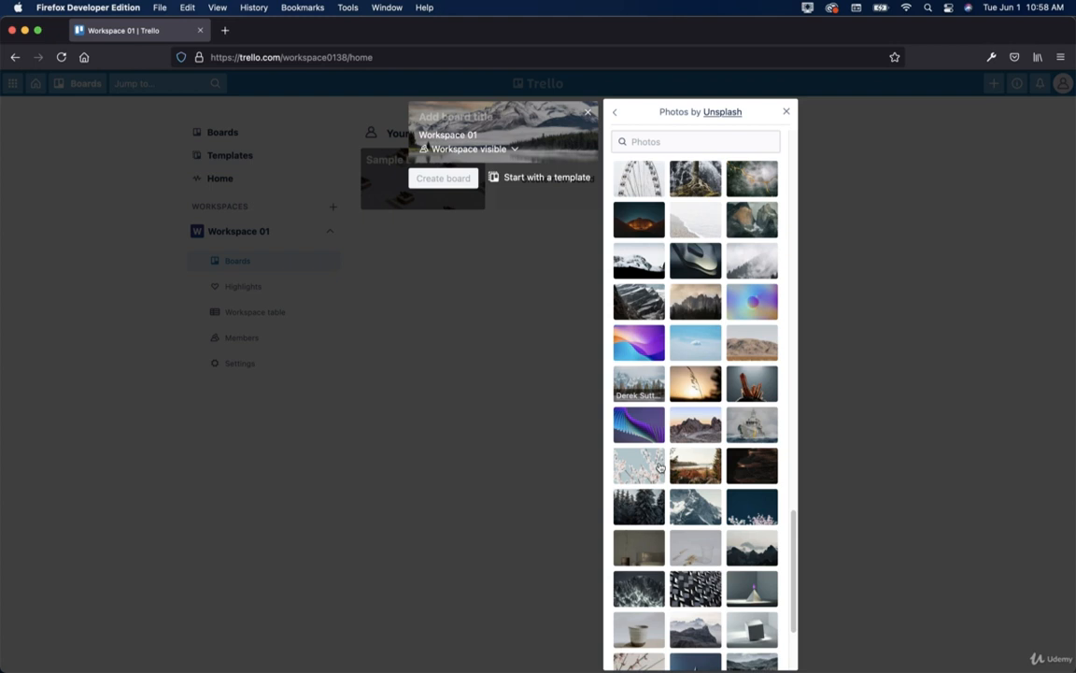
pyautogui.scroll(-3)
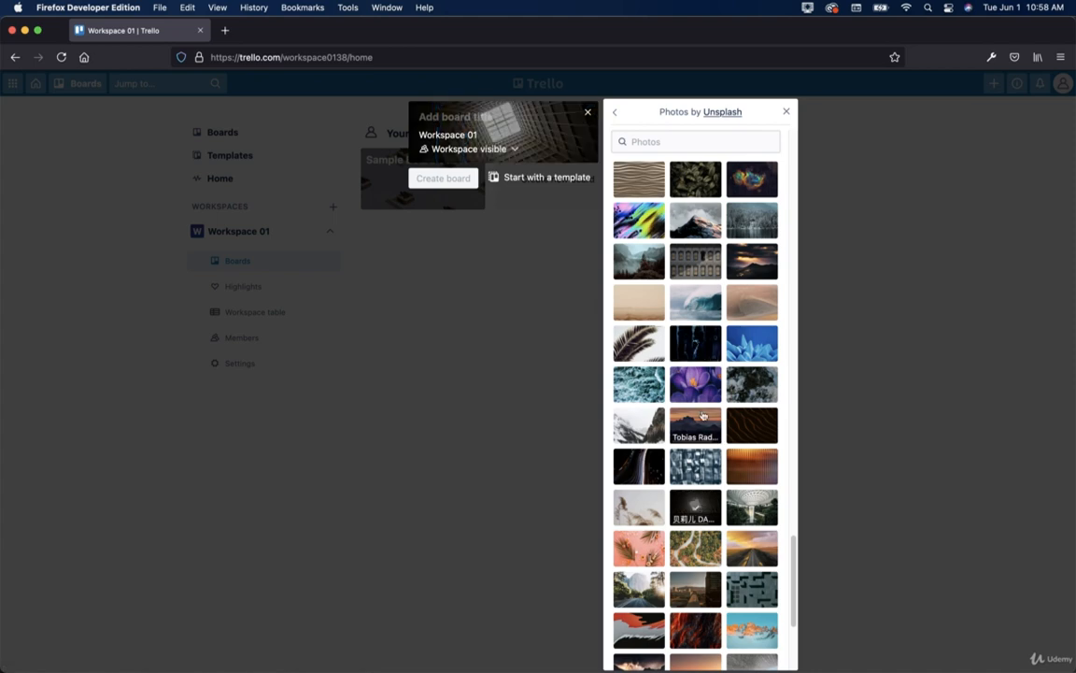
pyautogui.moveTo(695, 343)
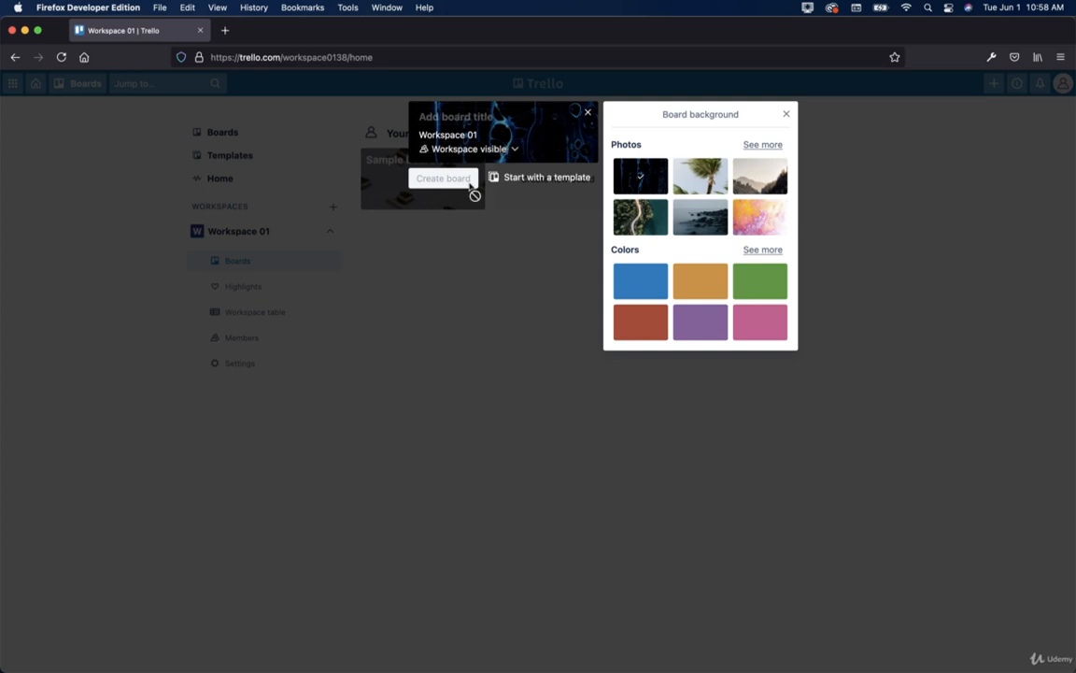
pyautogui.moveTo(487, 203)
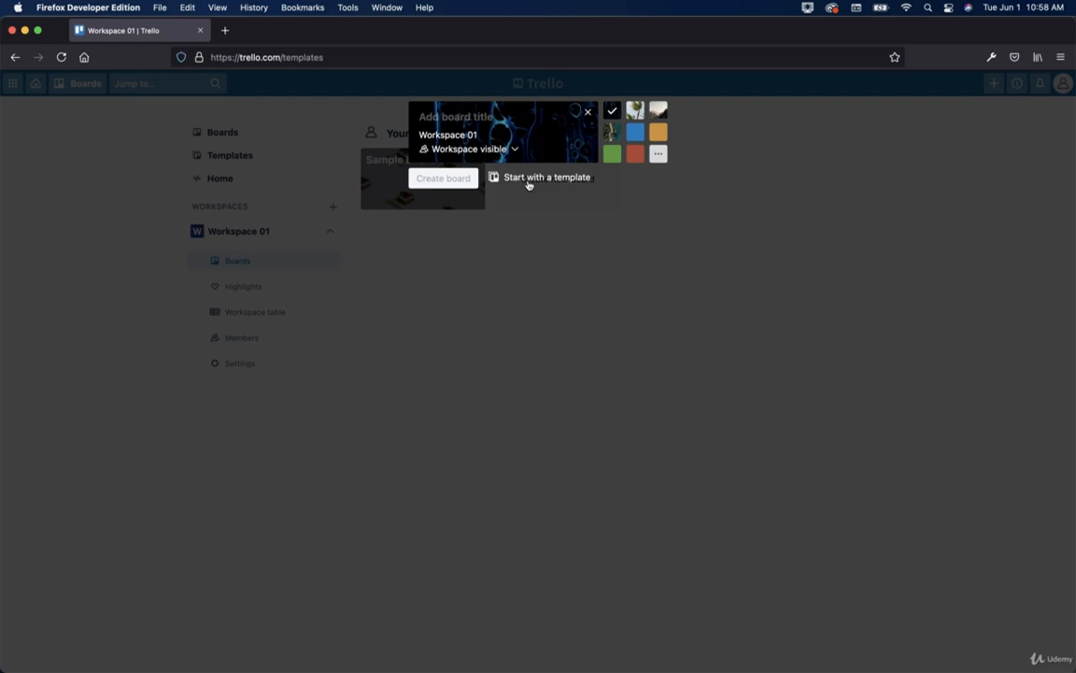
# Switch to templates, filter to Business, and open the Business Plan template.
pyautogui.click(547, 177)
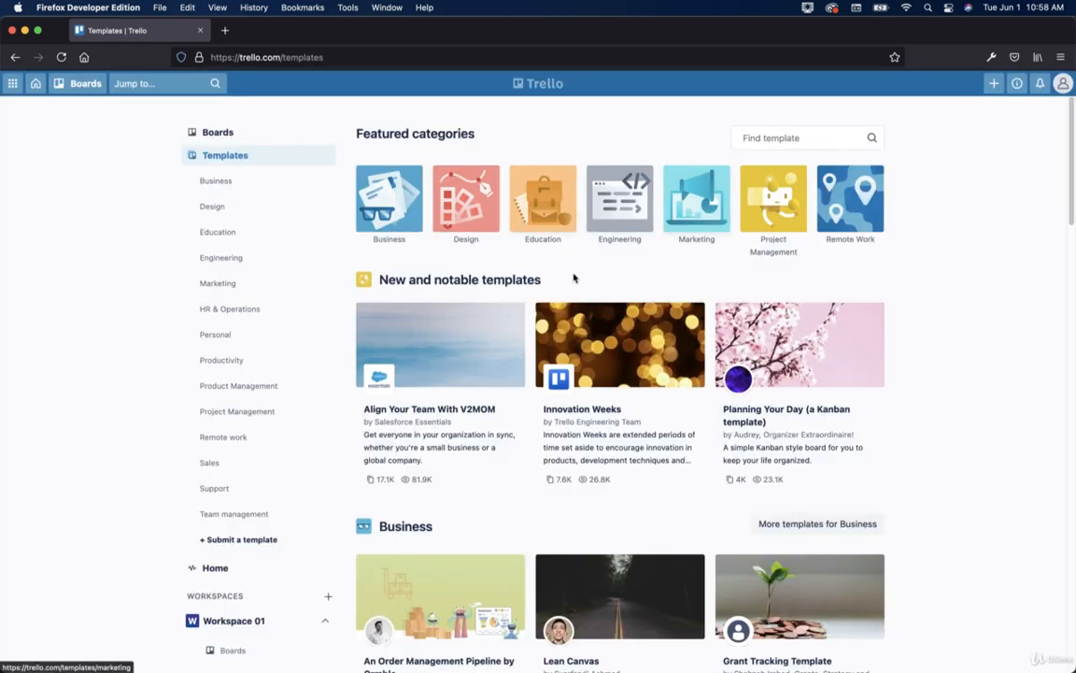
pyautogui.moveTo(402, 208)
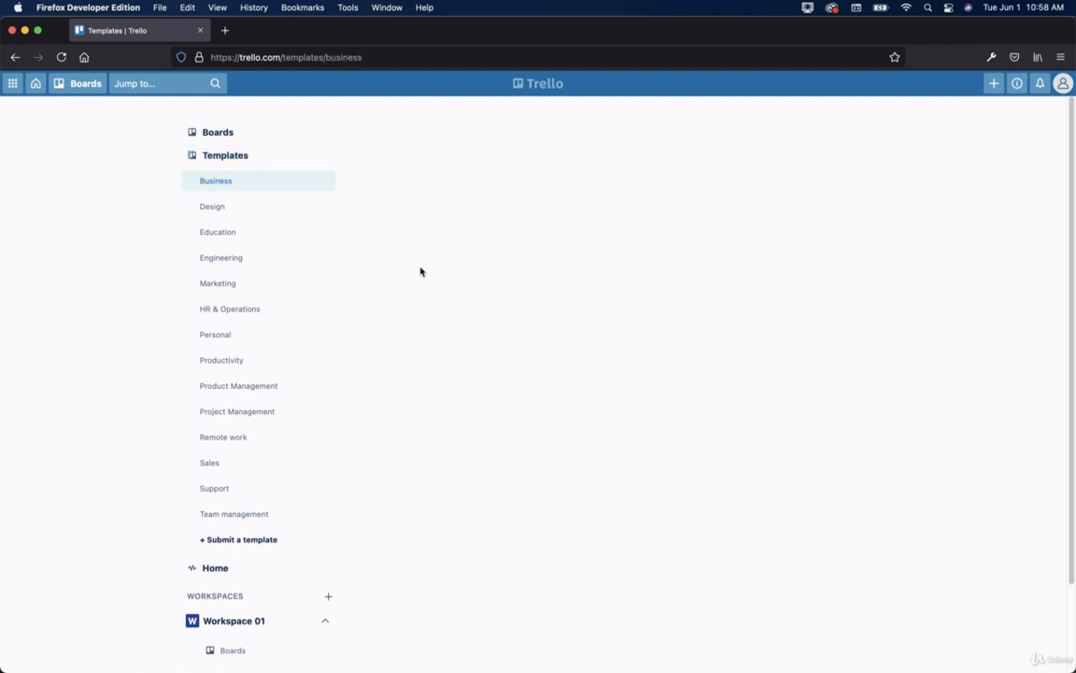
pyautogui.click(216, 180)
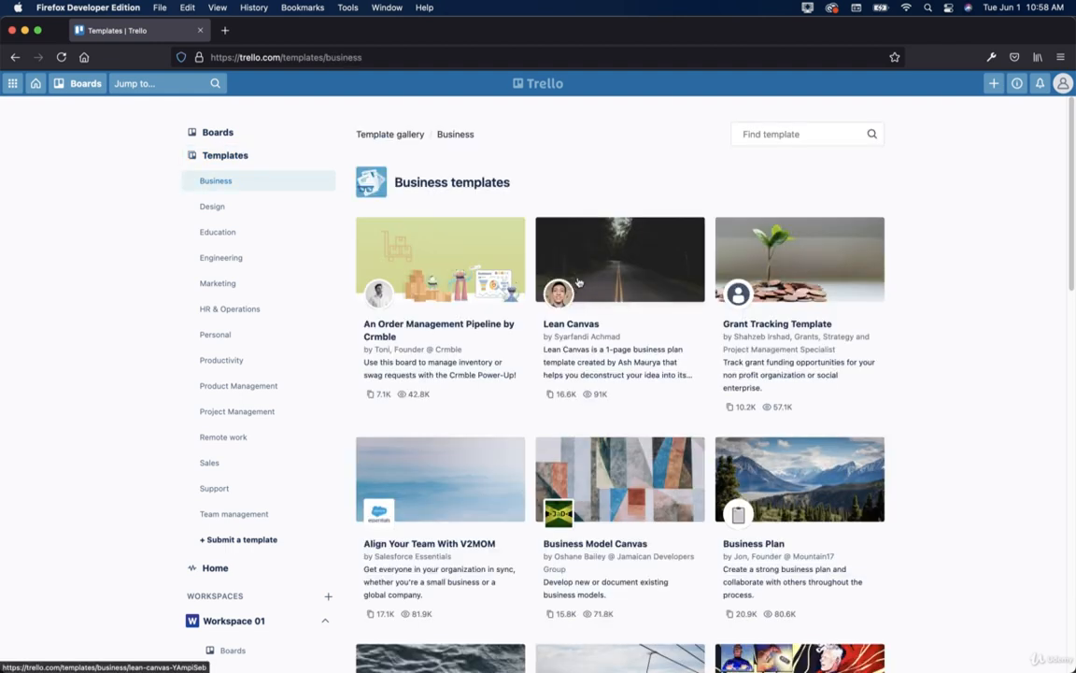
pyautogui.moveTo(470, 349)
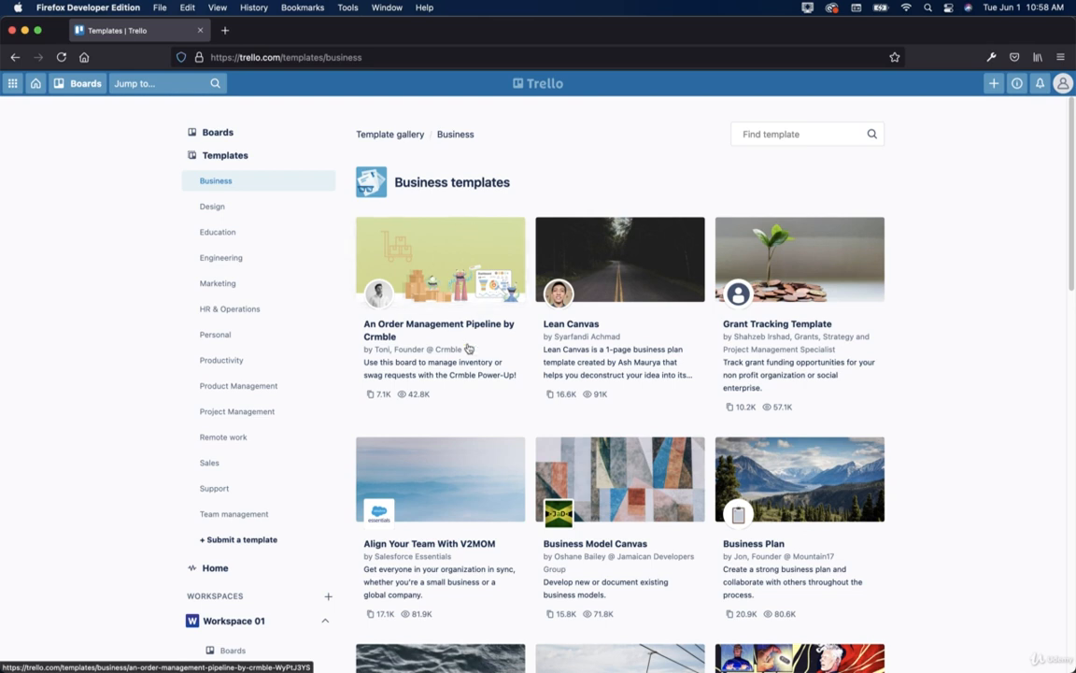
pyautogui.click(753, 543)
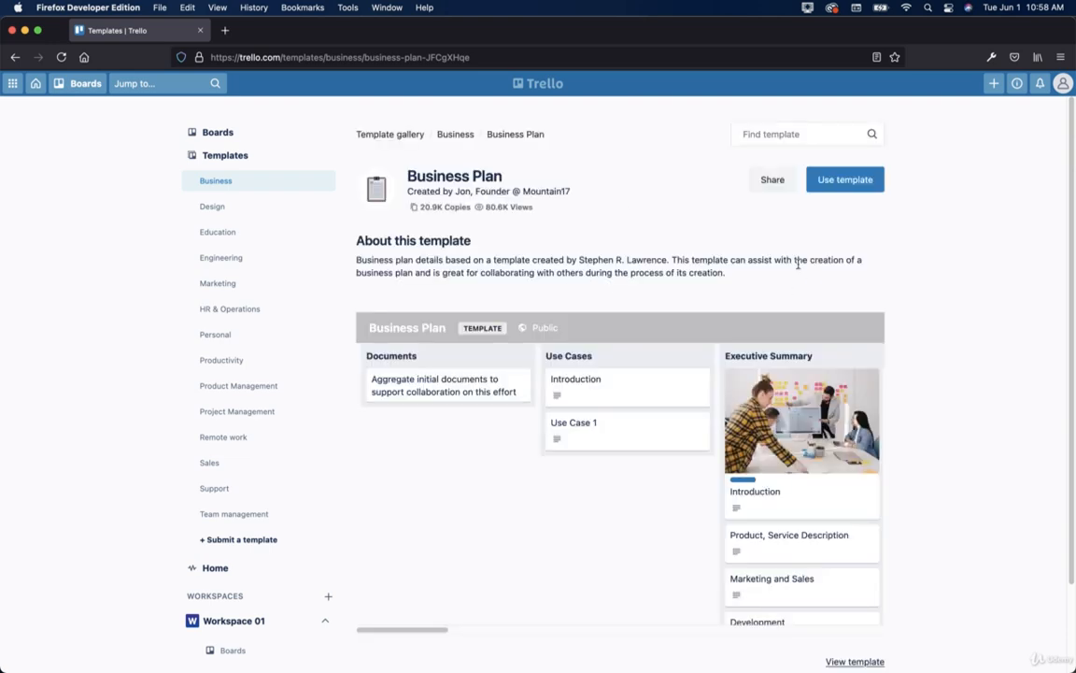
# Create the 'Business Plan' board in Workspace 01 from the template, keeping its cards.
pyautogui.click(844, 179)
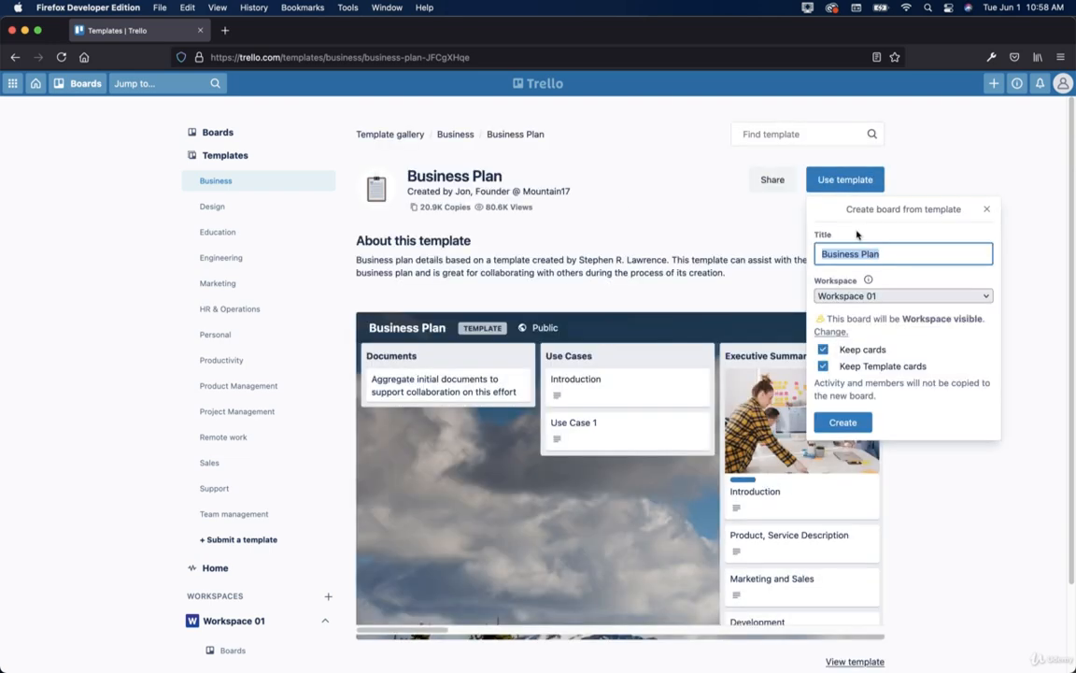
pyautogui.click(902, 295)
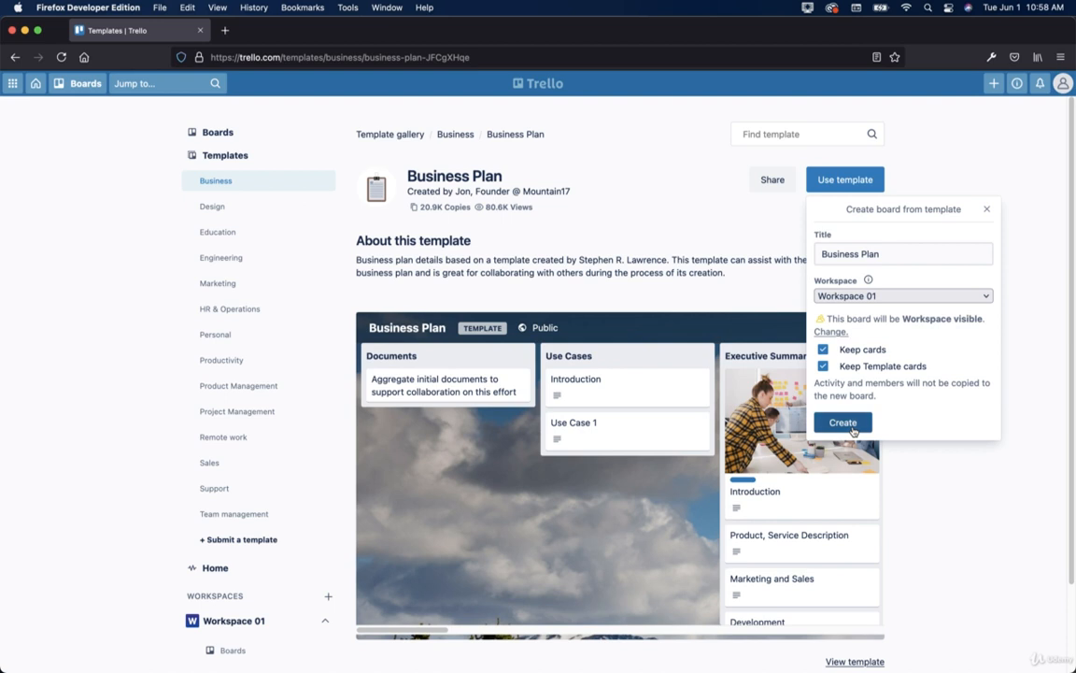
pyautogui.click(842, 422)
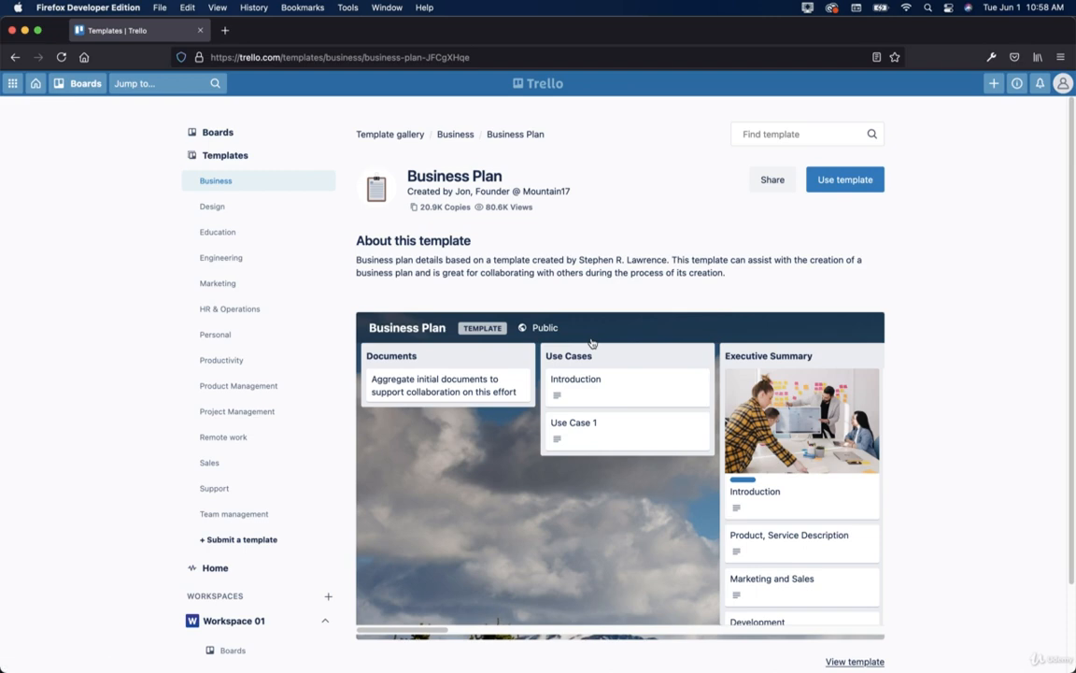
pyautogui.click(843, 180)
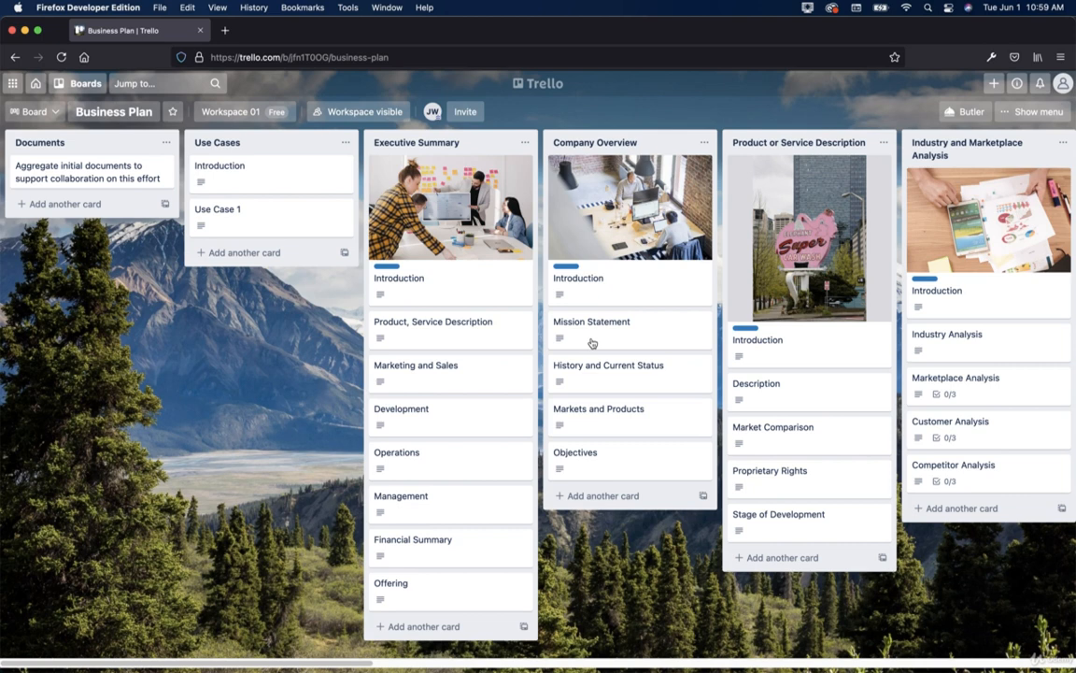
pyautogui.moveTo(217, 587)
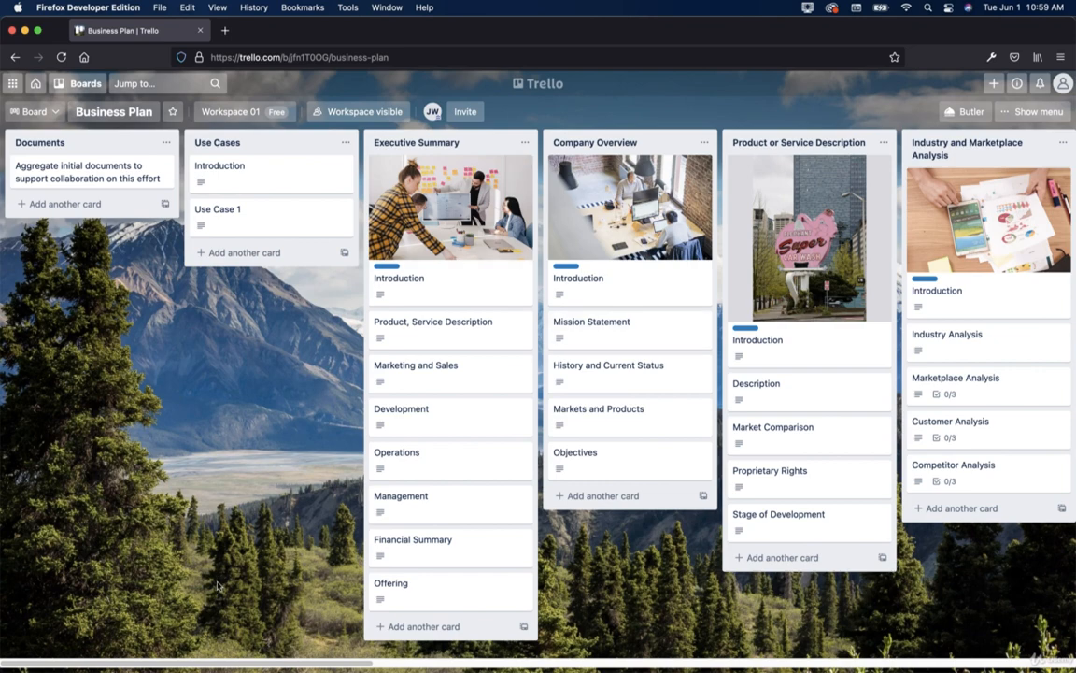
pyautogui.hscroll(3)
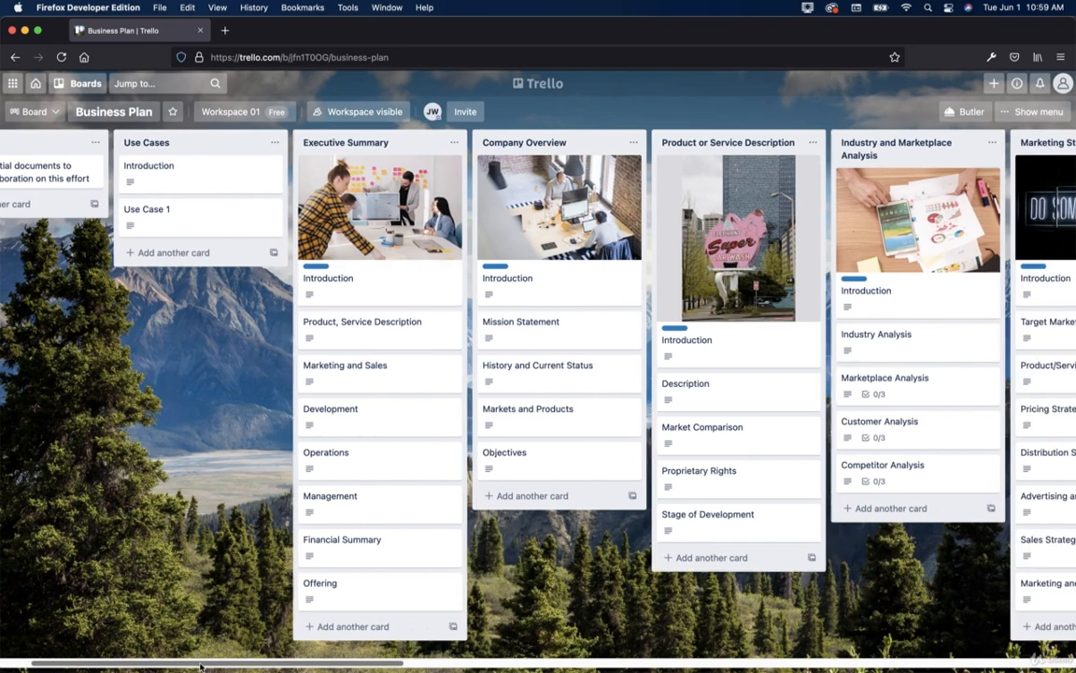
pyautogui.hscroll(3)
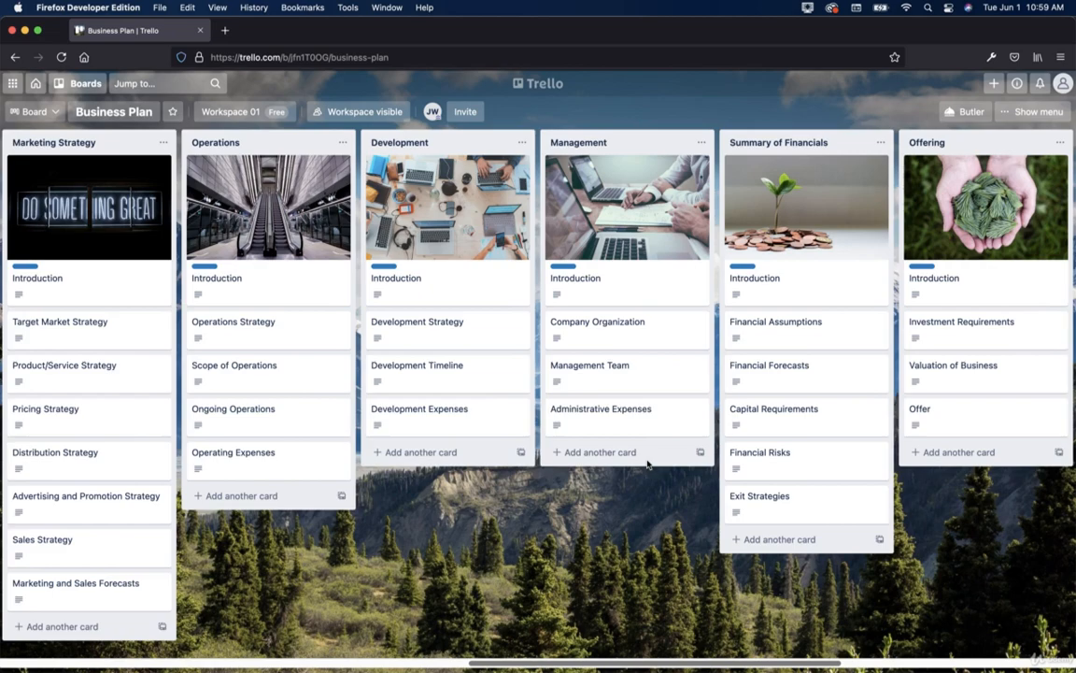
pyautogui.hscroll(3)
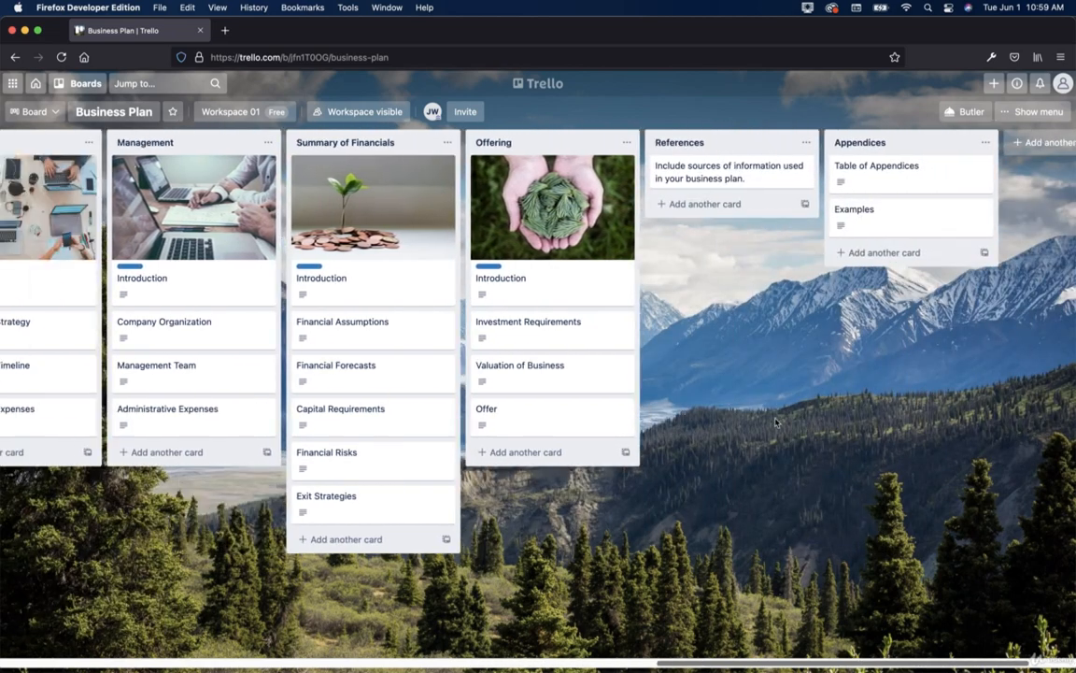
pyautogui.hscroll(-3)
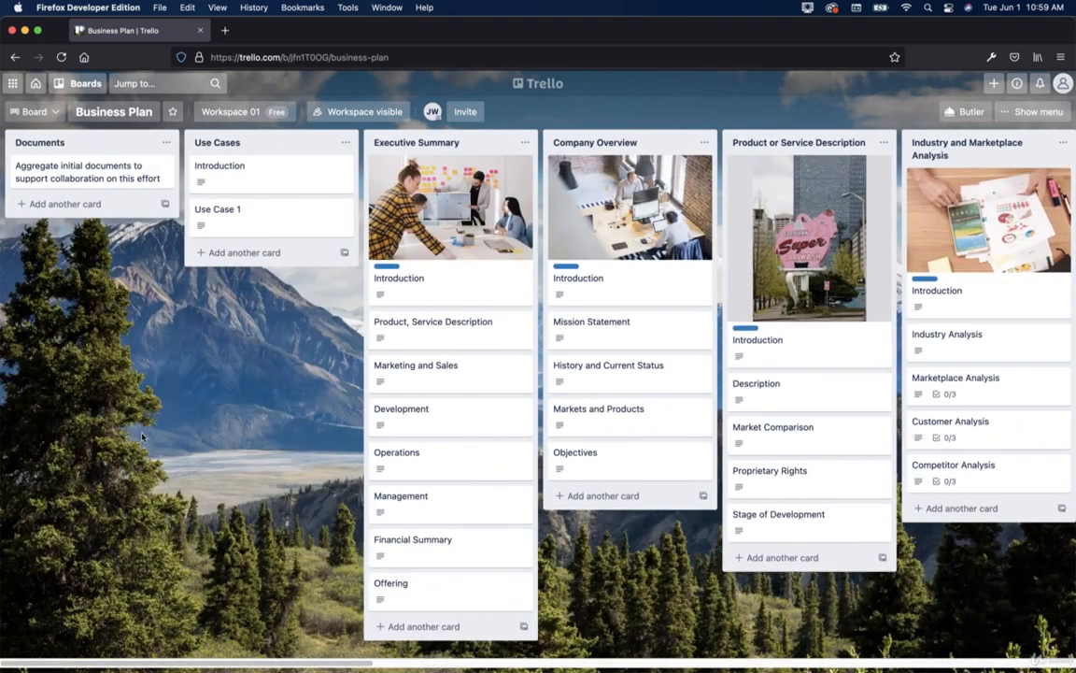
pyautogui.moveTo(486, 654)
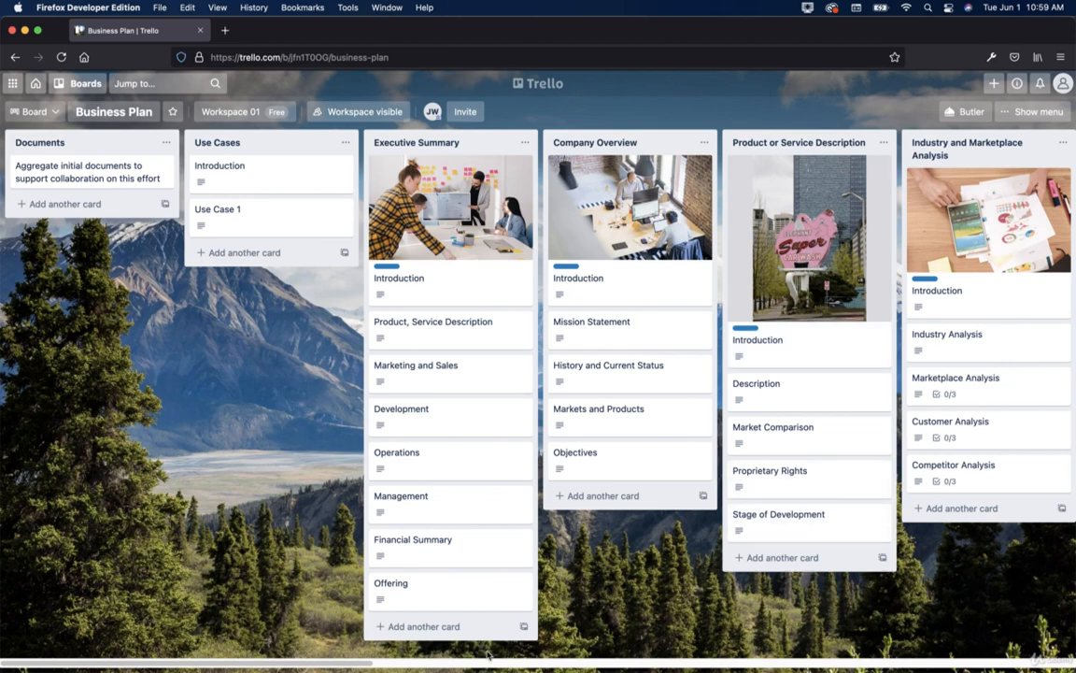
pyautogui.hscroll(3)
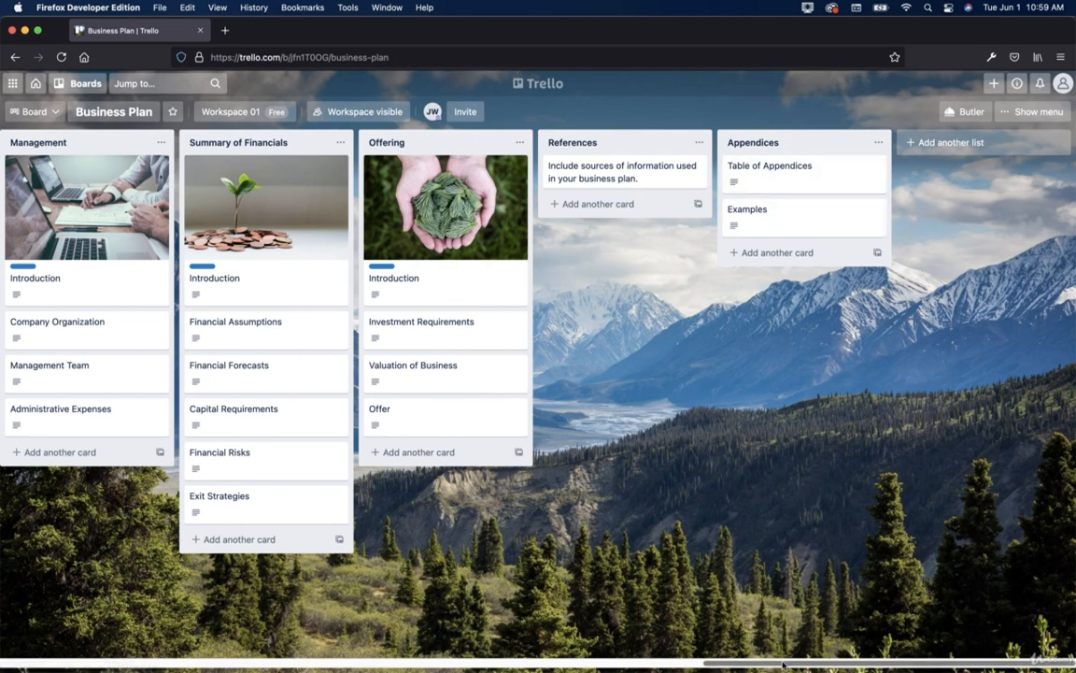
pyautogui.hscroll(-3)
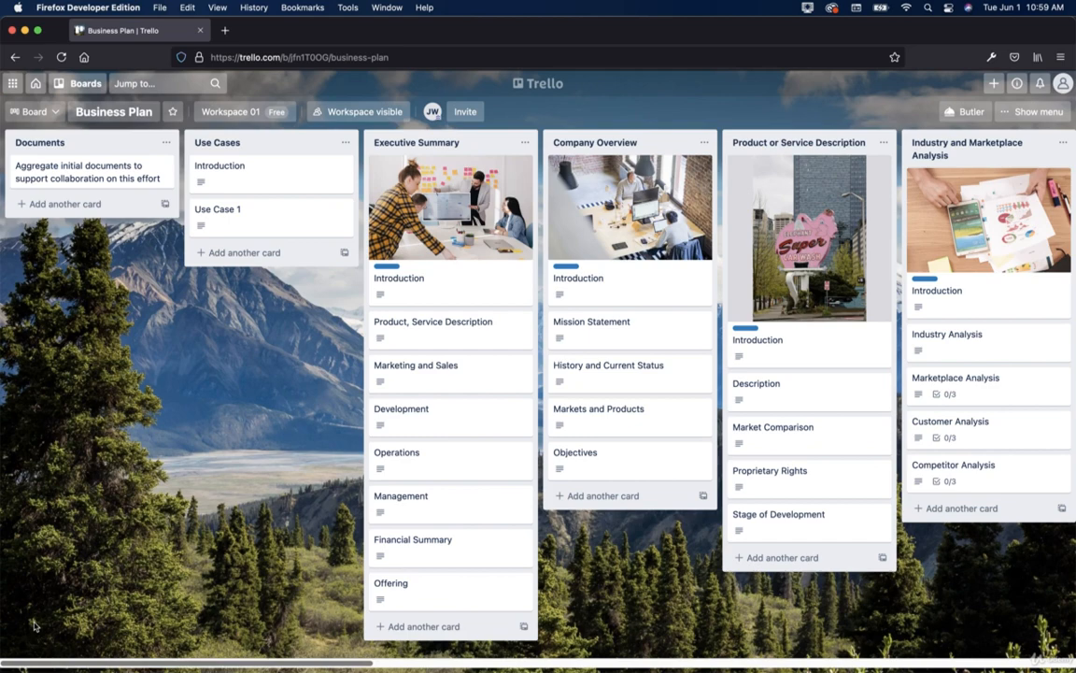
# Open the Documents card and view, then dismiss, the card button templates.
pyautogui.click(87, 172)
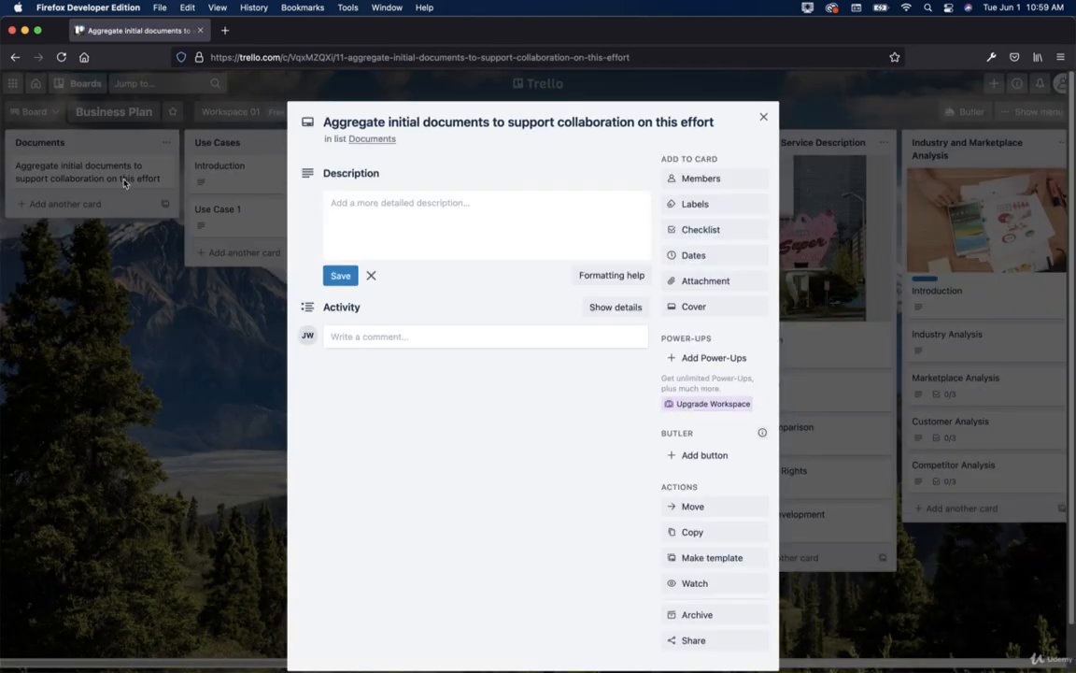
pyautogui.moveTo(739, 457)
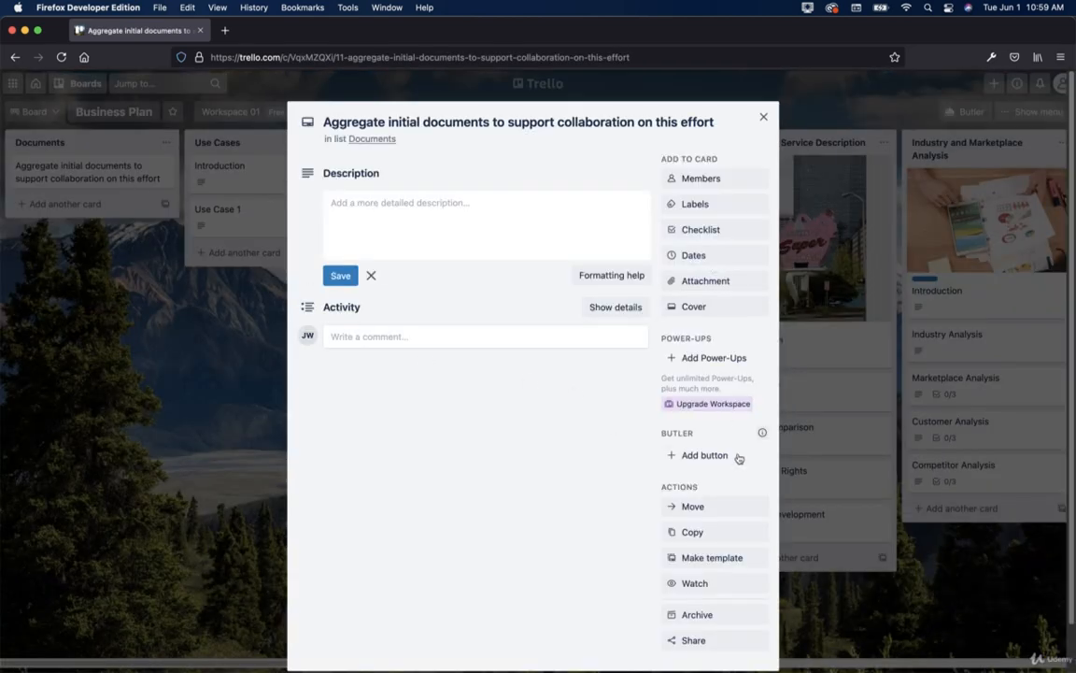
pyautogui.moveTo(745, 439)
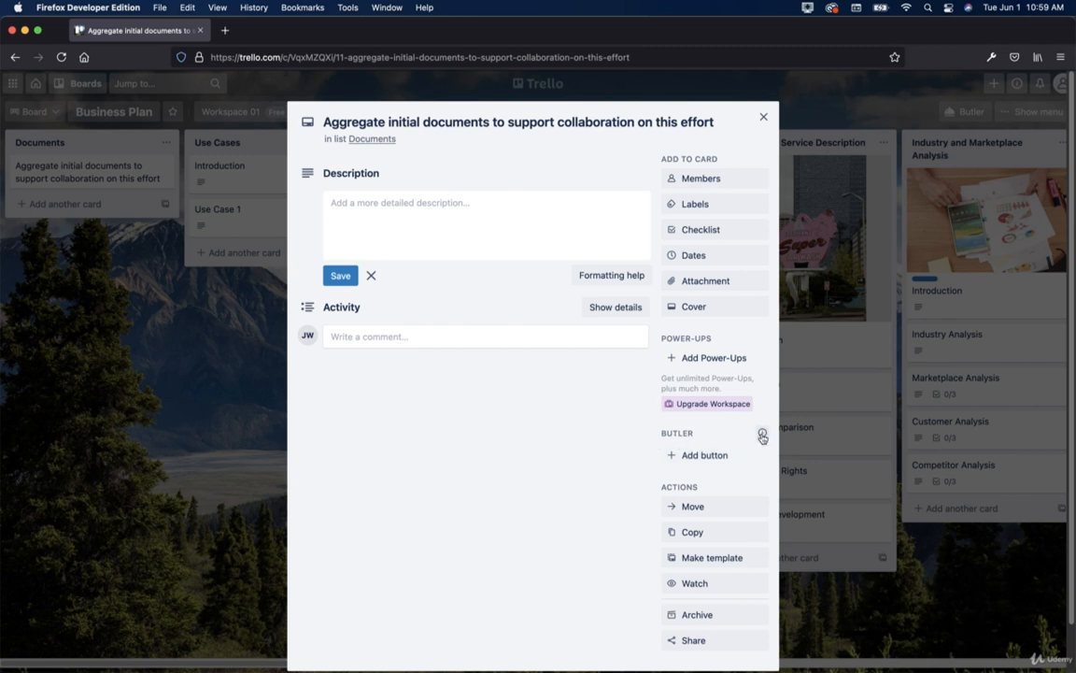
pyautogui.click(704, 455)
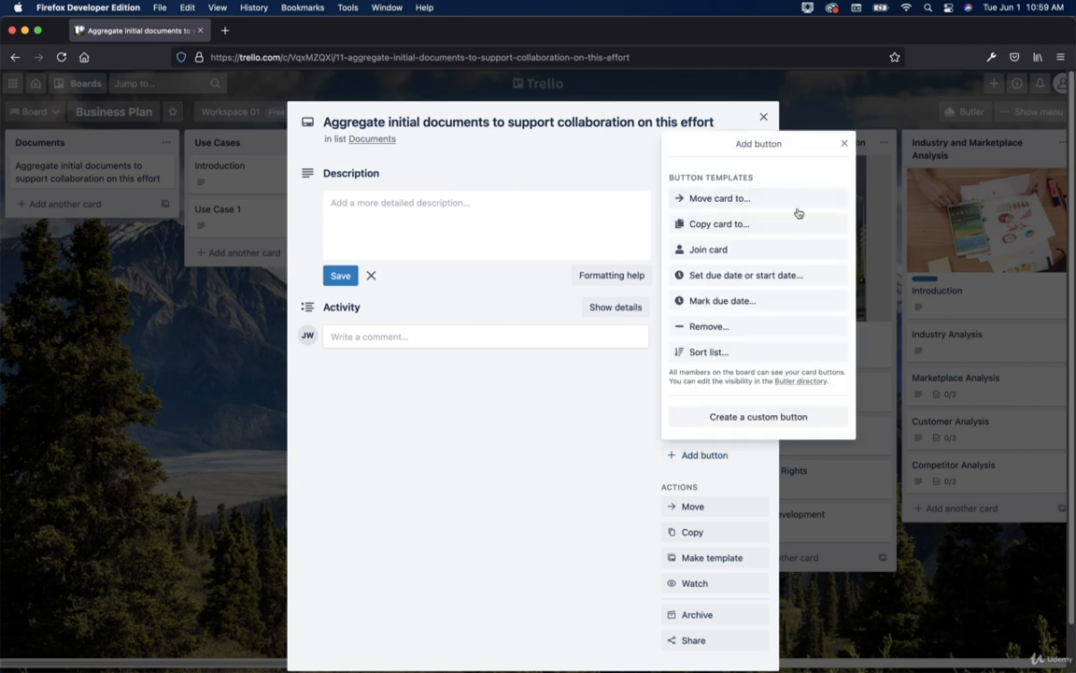
pyautogui.moveTo(840, 162)
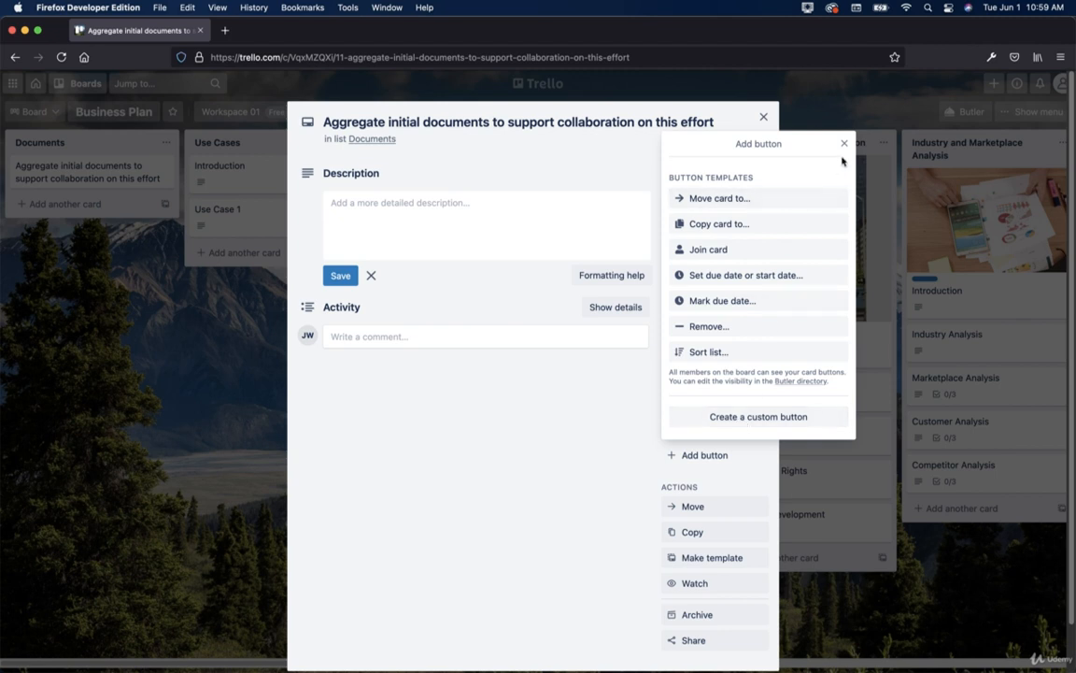
pyautogui.click(844, 143)
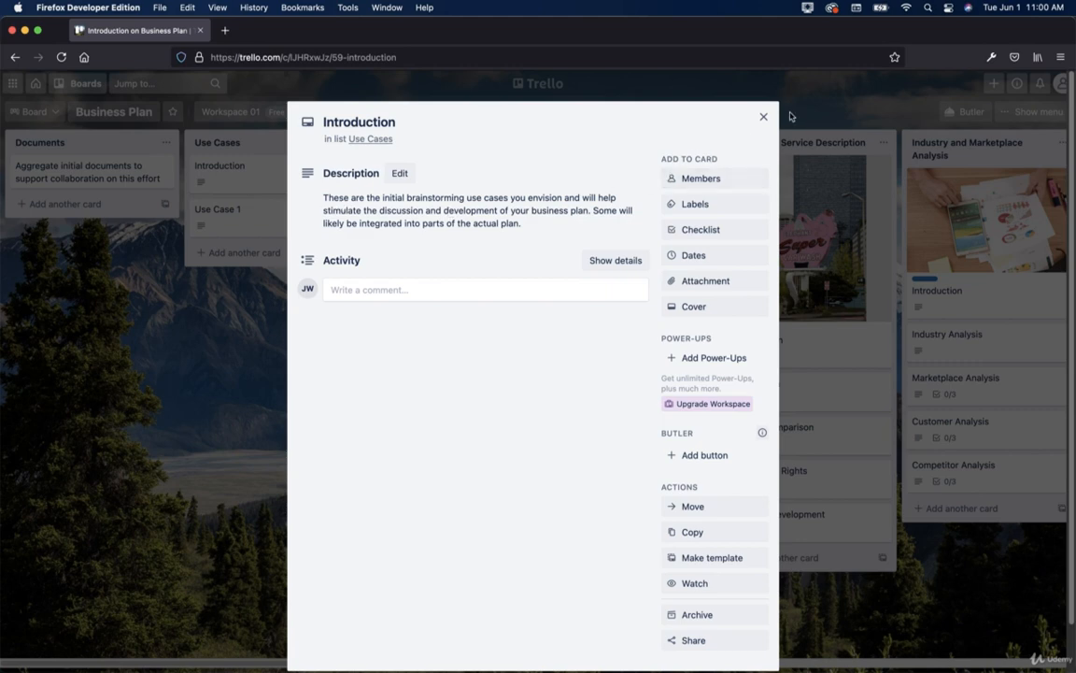
# Close the Introduction card, then reopen and close the Documents card.
pyautogui.click(763, 116)
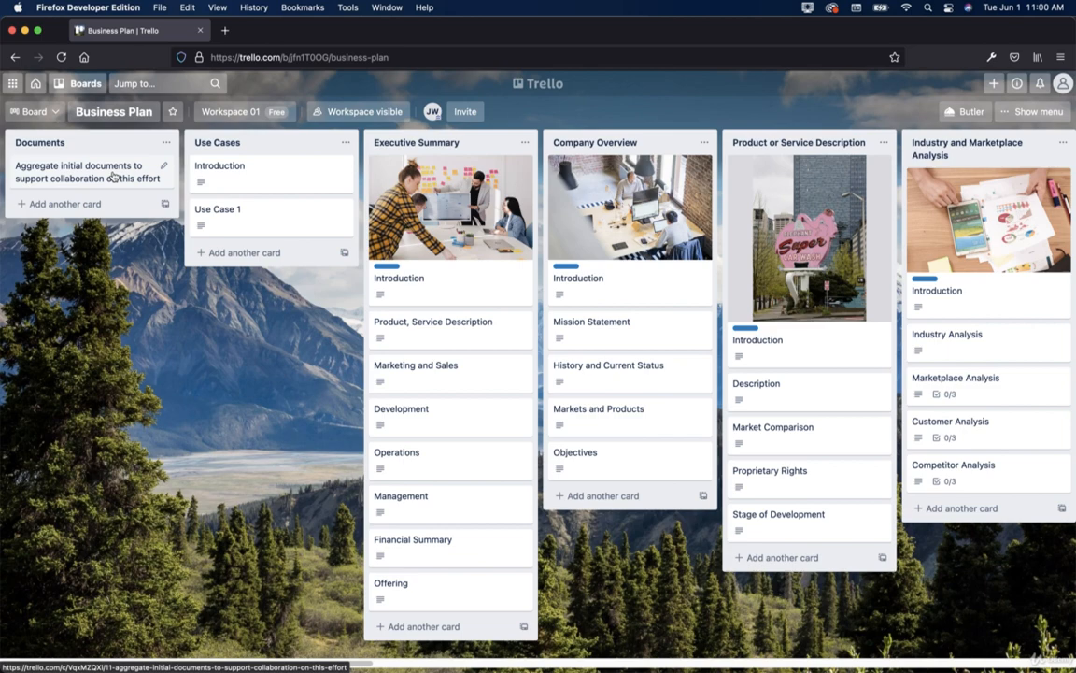
pyautogui.click(88, 172)
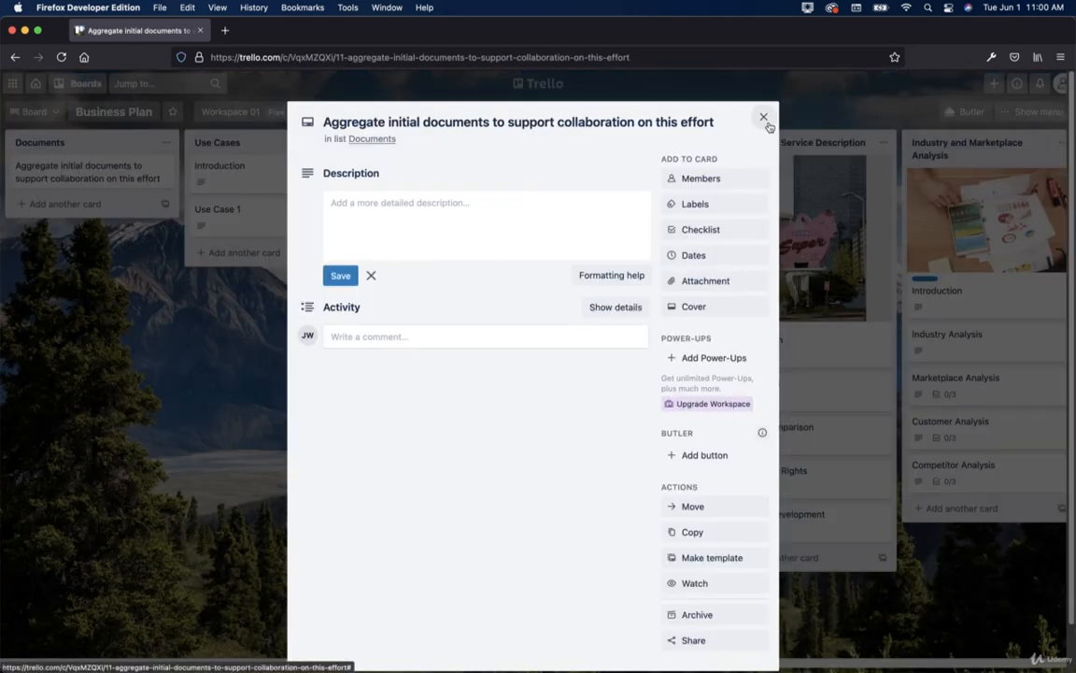
pyautogui.click(219, 166)
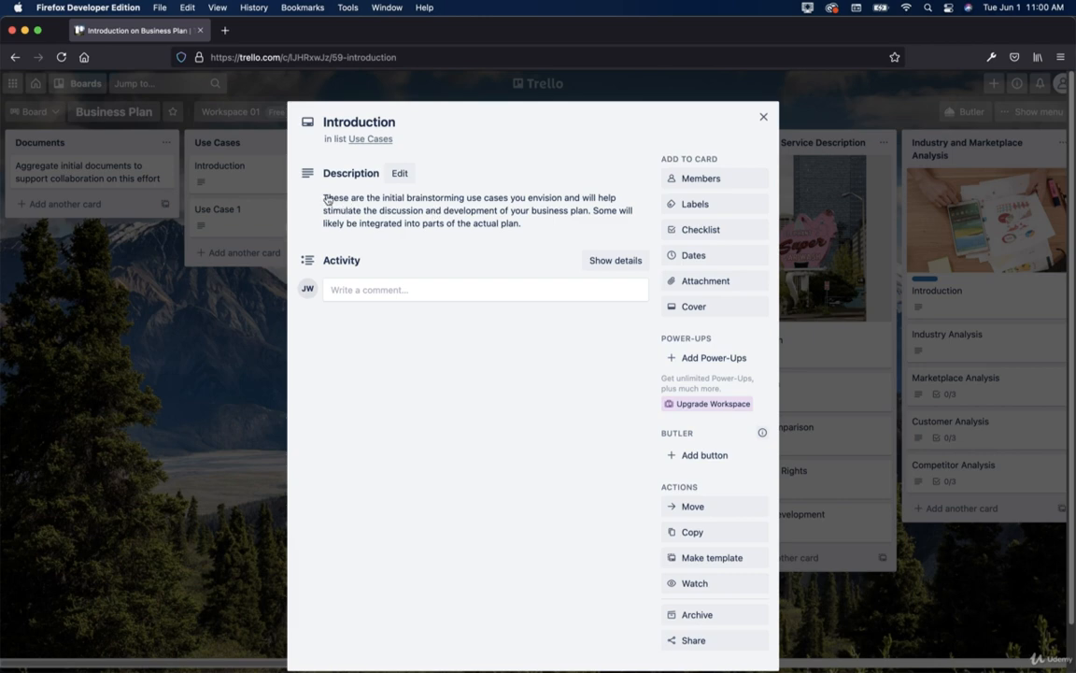
pyautogui.click(763, 116)
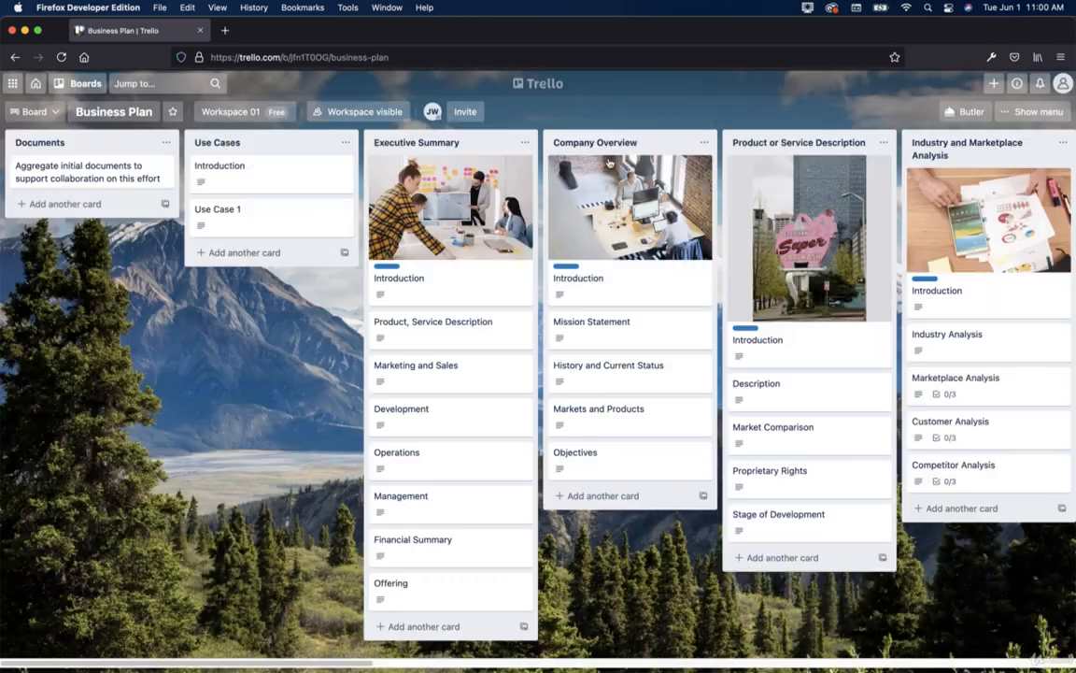
# Post the comment 'this awesome' on the Use Case 1 card.
pyautogui.click(218, 209)
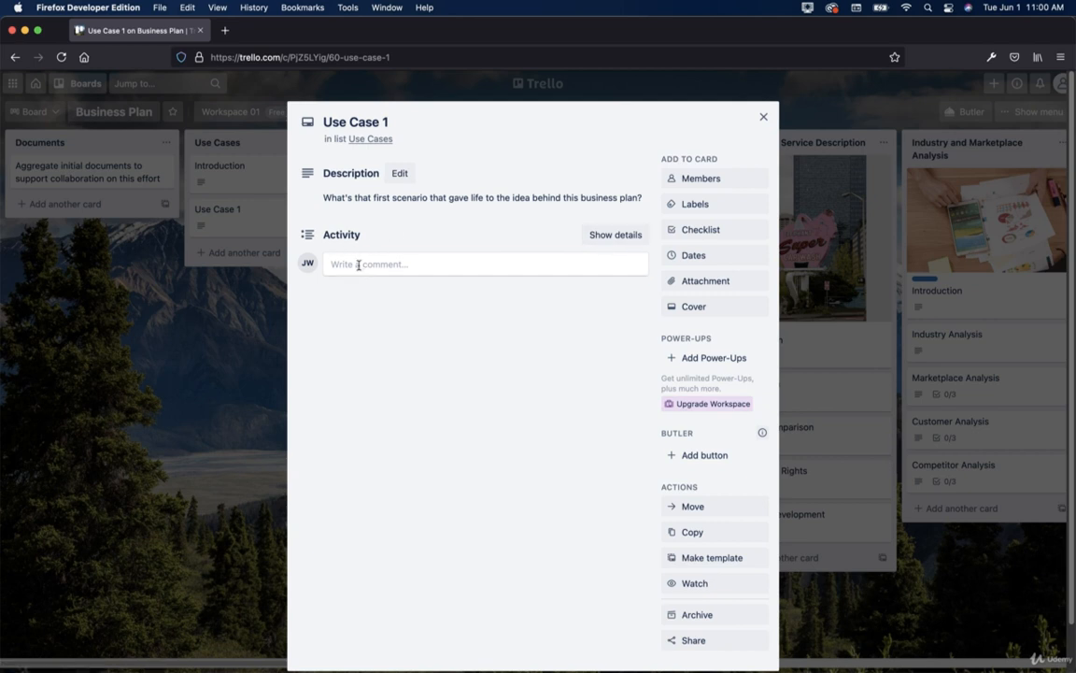
pyautogui.write('this')
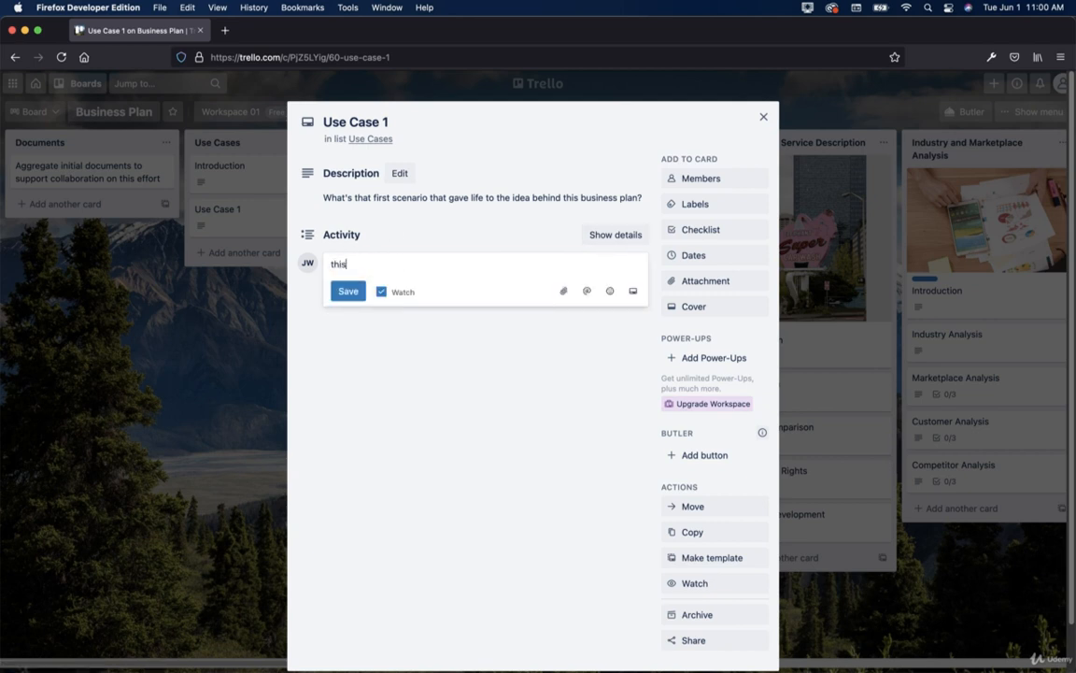
pyautogui.write('awesome')
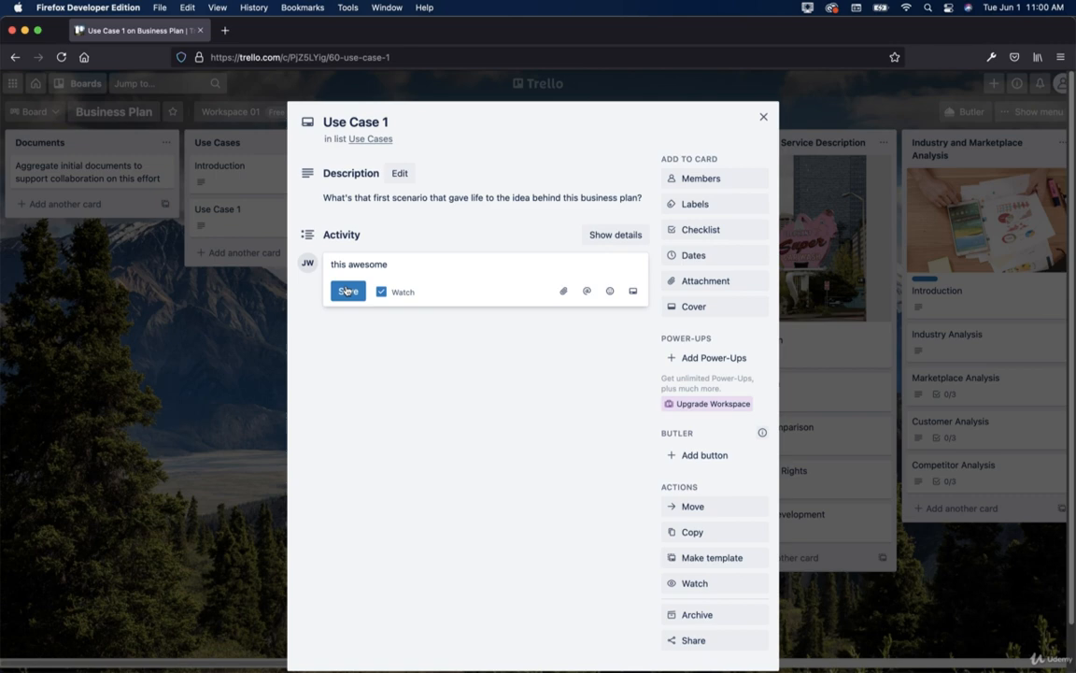
pyautogui.click(347, 291)
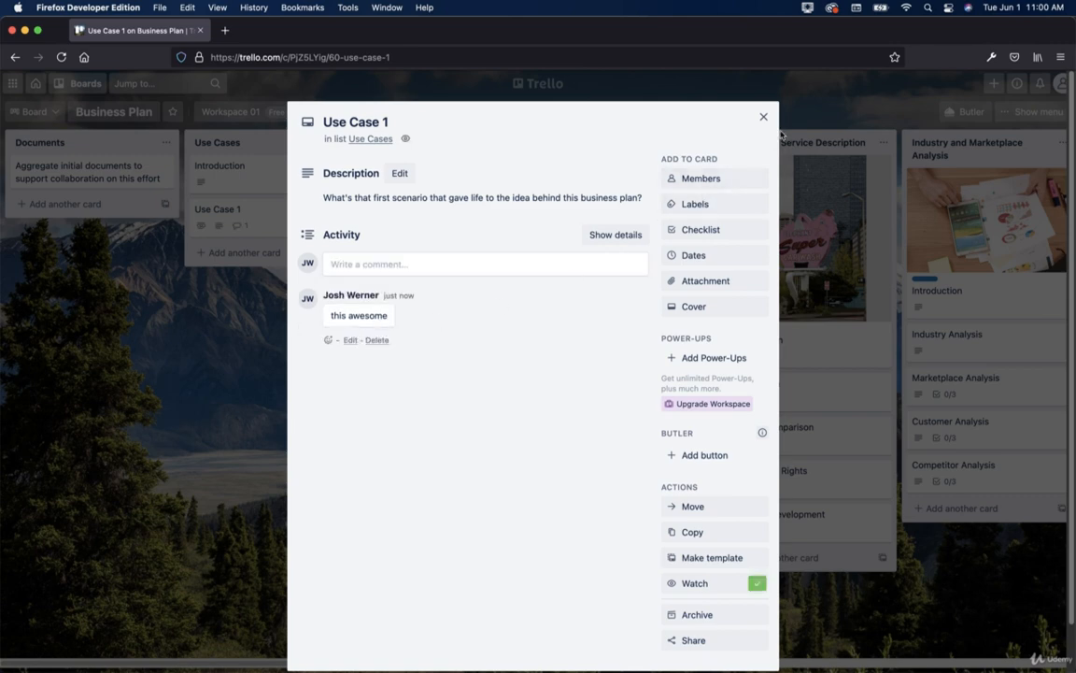
pyautogui.click(763, 117)
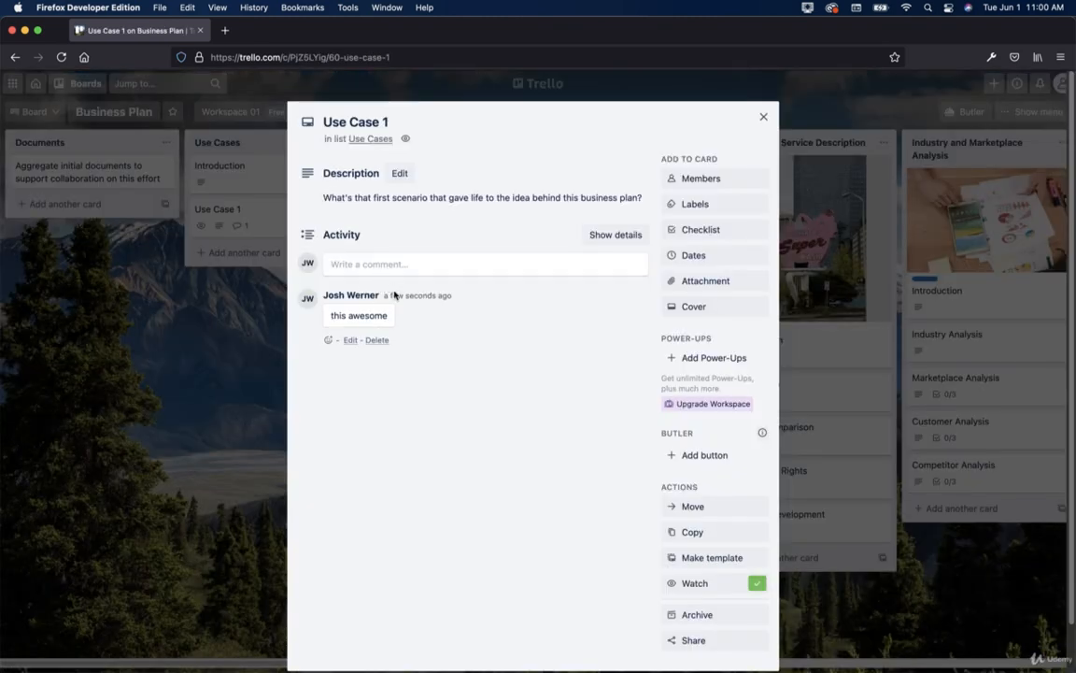
# Edit the posted comment, add a second comment 'nice', and close the card.
pyautogui.click(350, 339)
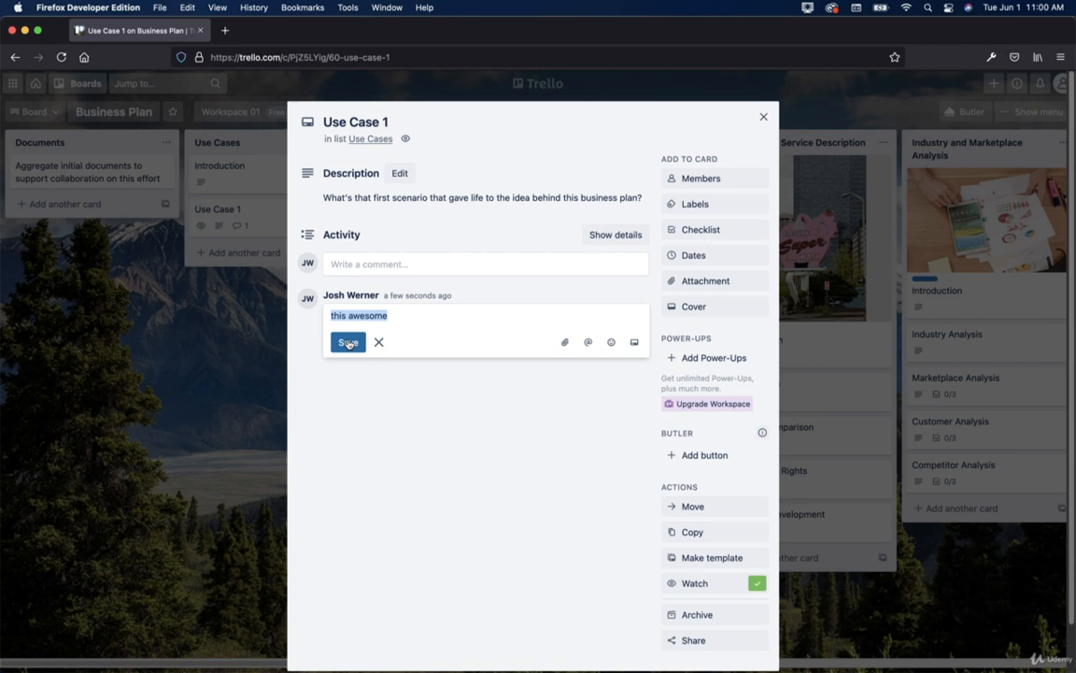
pyautogui.click(347, 341)
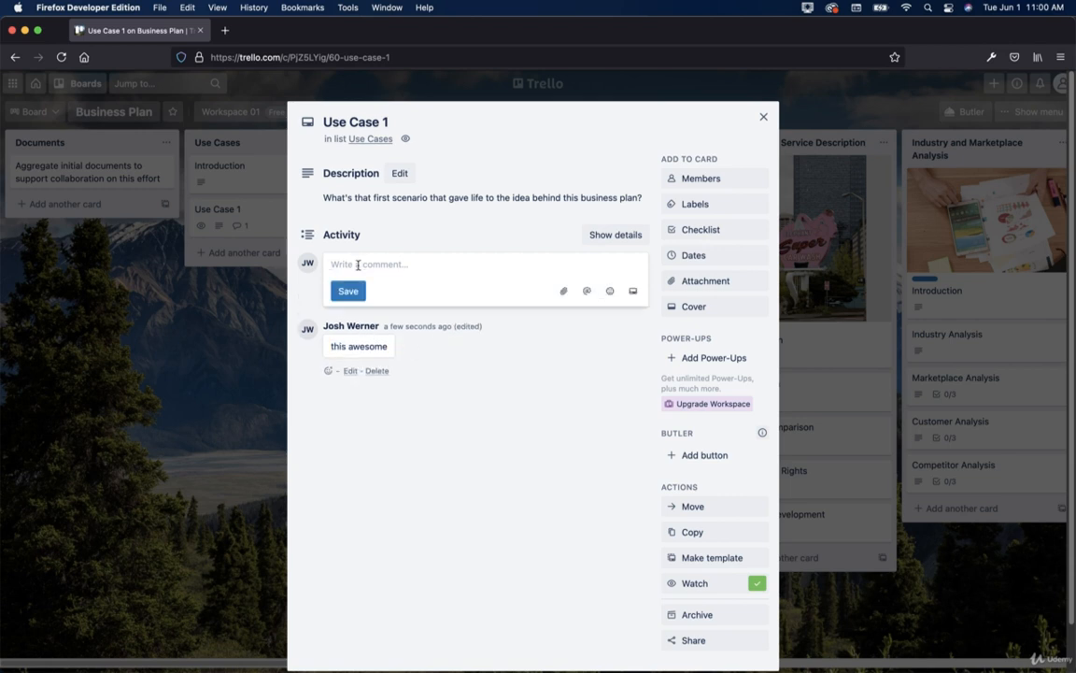
pyautogui.write('nice')
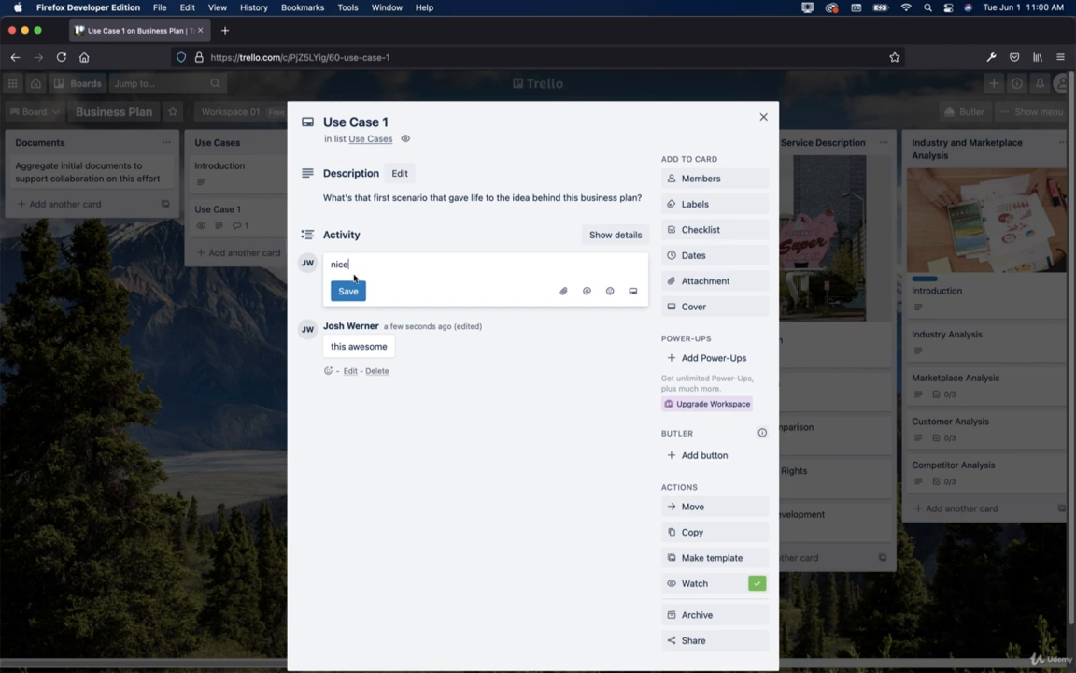
pyautogui.click(348, 290)
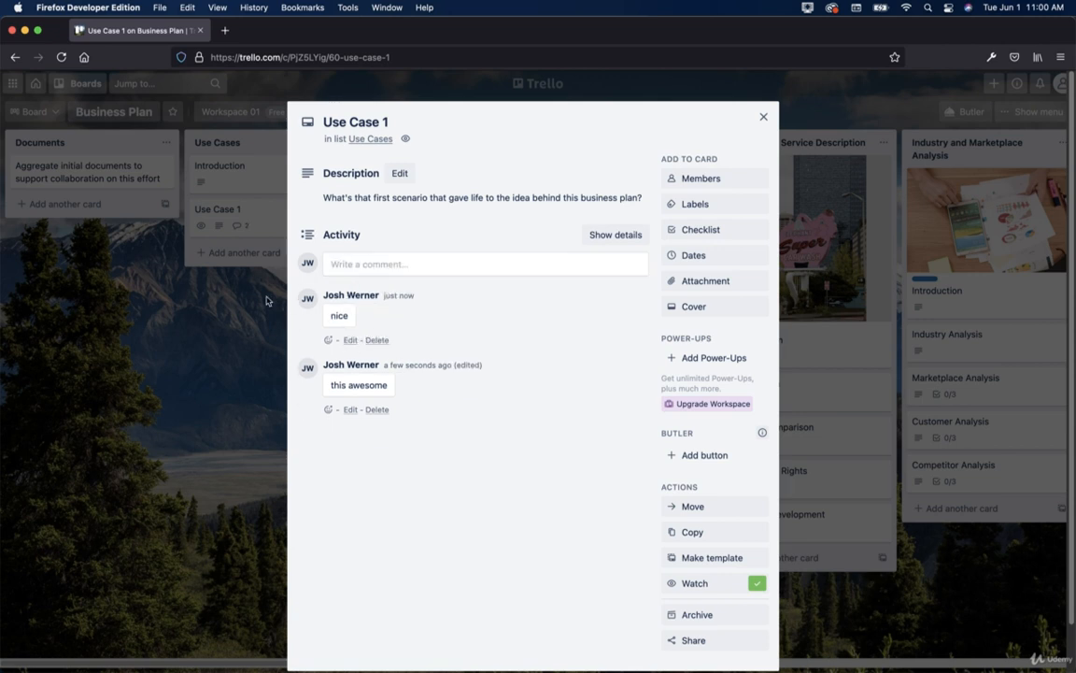
pyautogui.moveTo(231, 246)
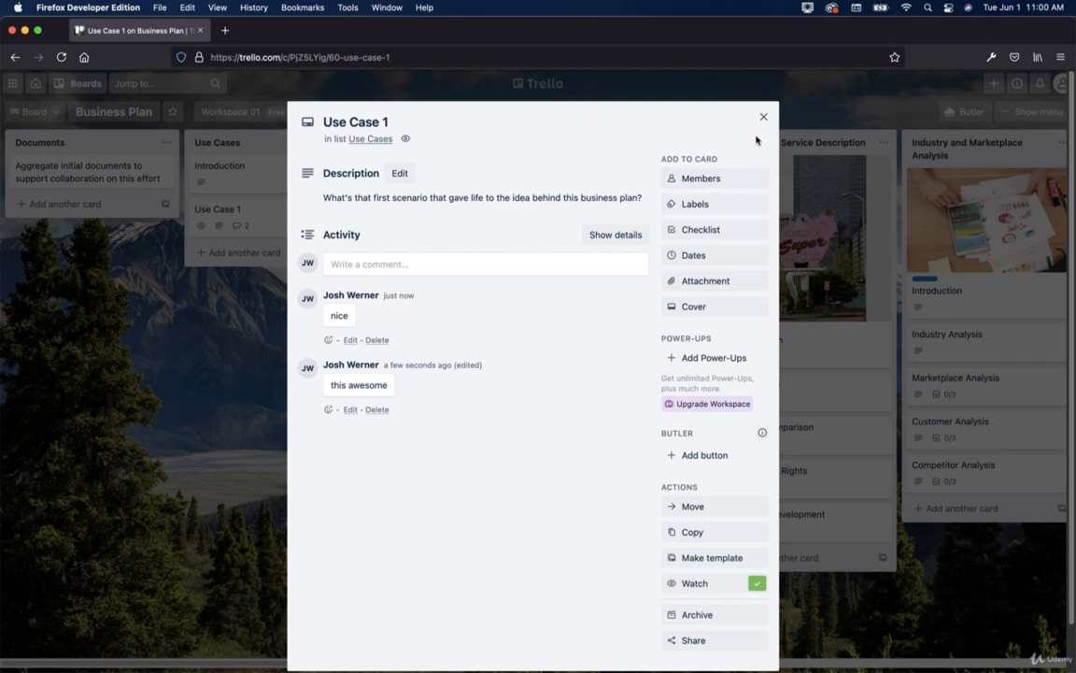
pyautogui.click(763, 115)
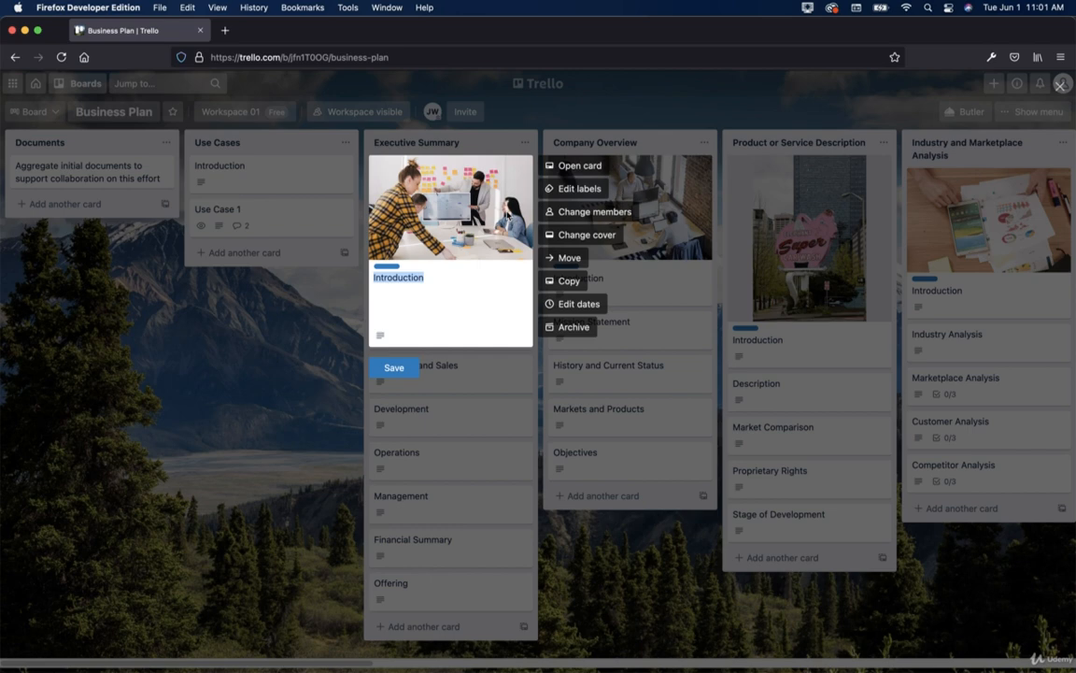
pyautogui.click(393, 366)
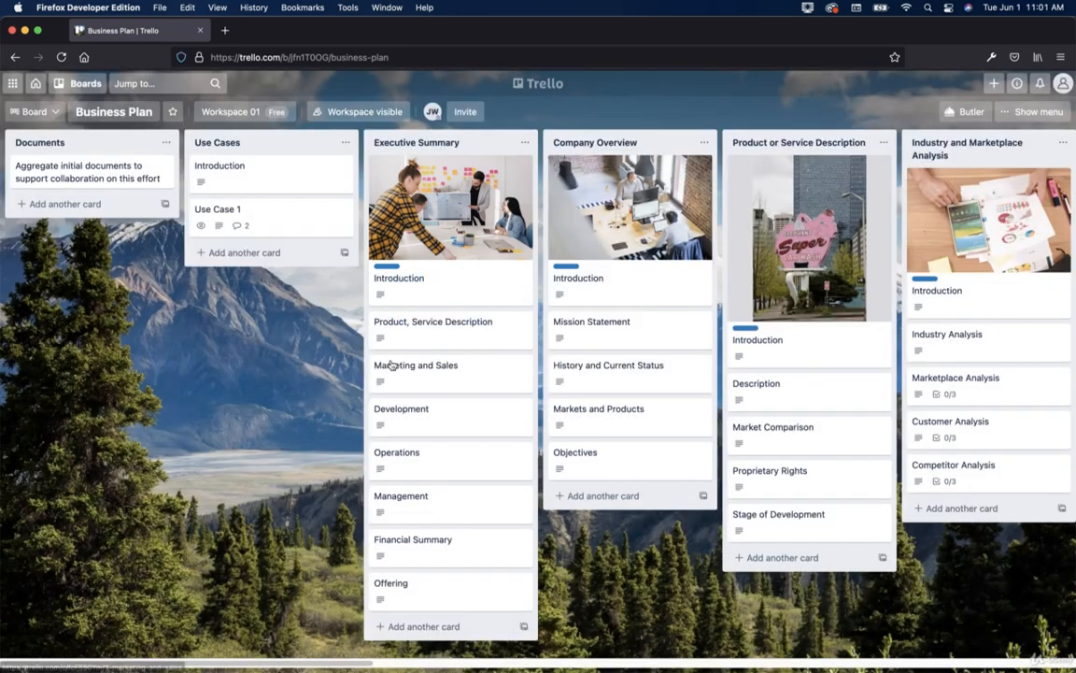
pyautogui.moveTo(439, 197)
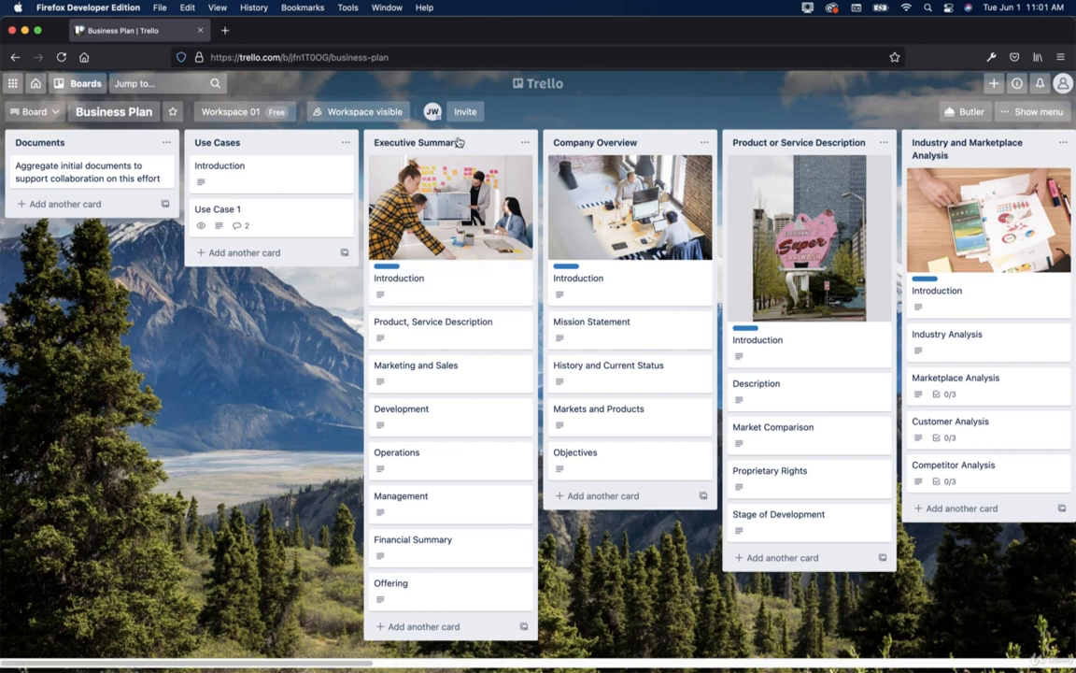
pyautogui.moveTo(433, 321)
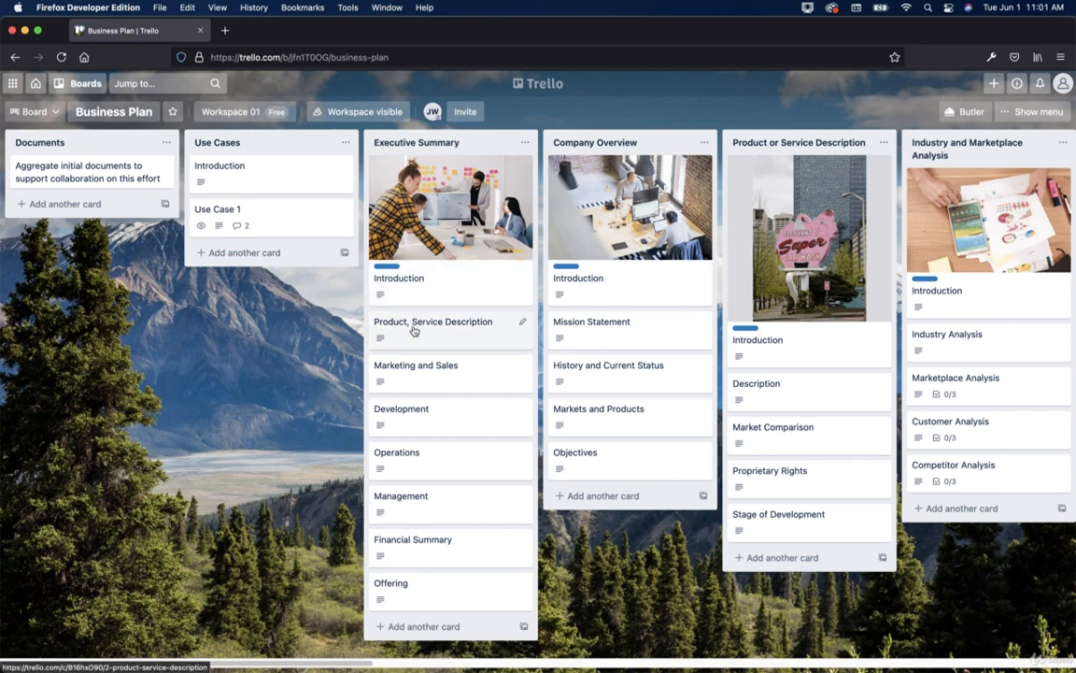
pyautogui.moveTo(422, 489)
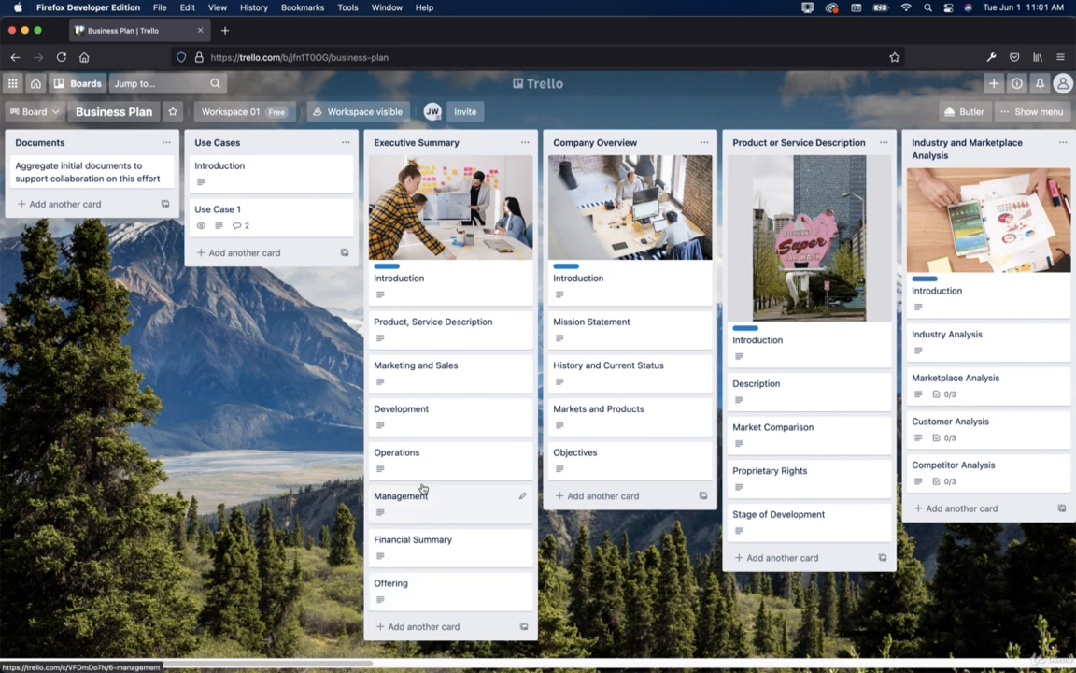
pyautogui.moveTo(503, 142)
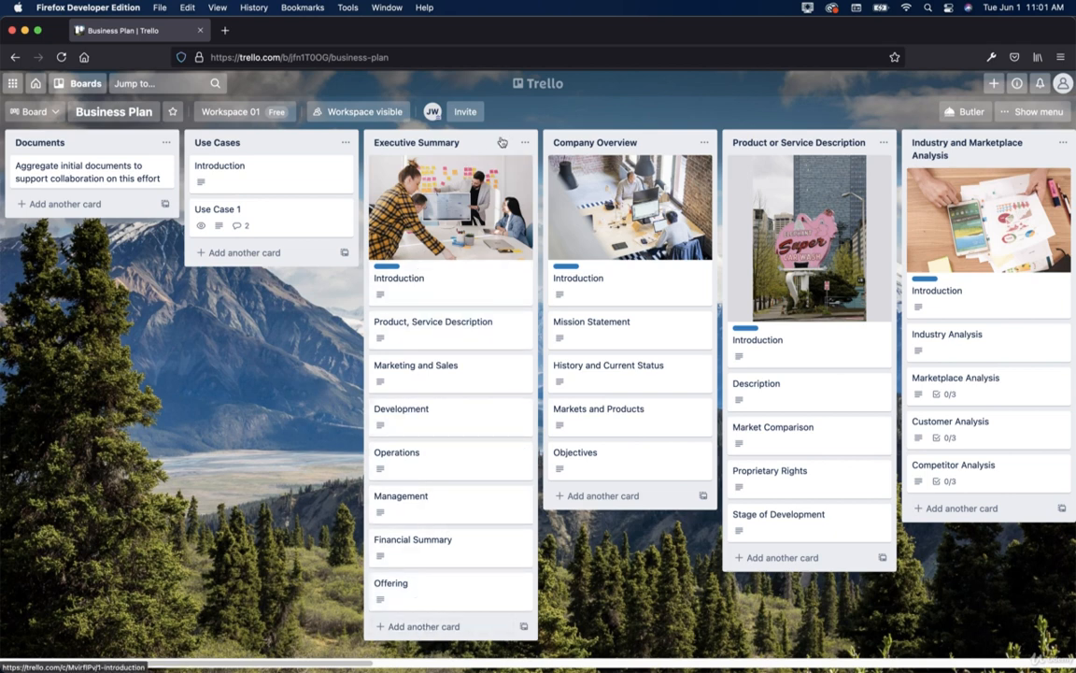
pyautogui.moveTo(606, 284)
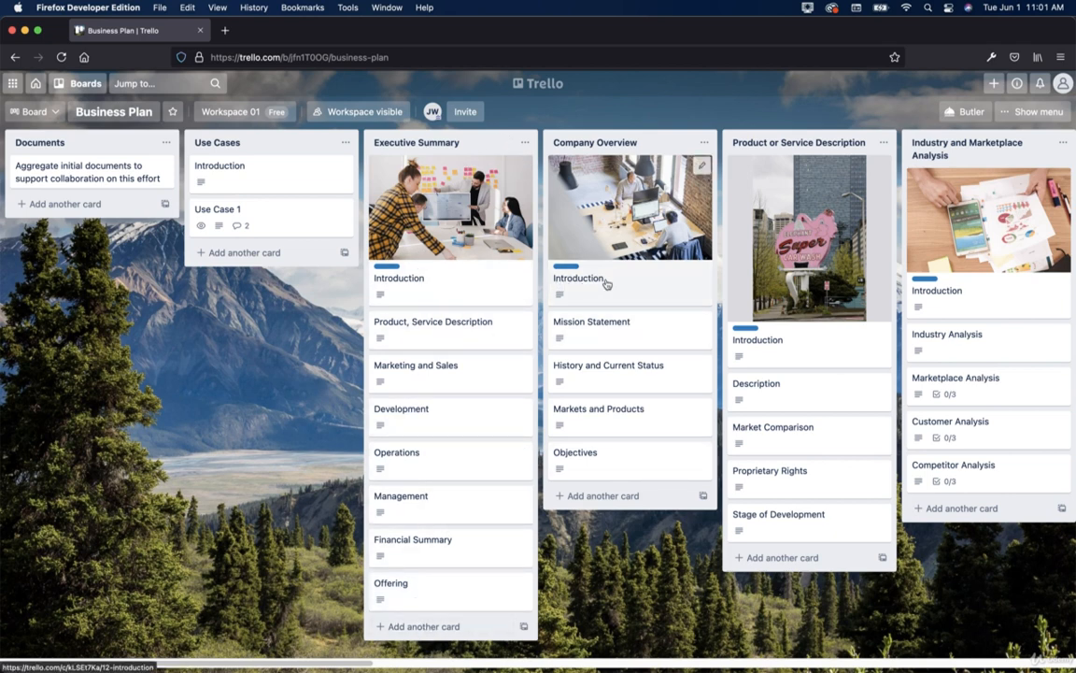
pyautogui.moveTo(626, 347)
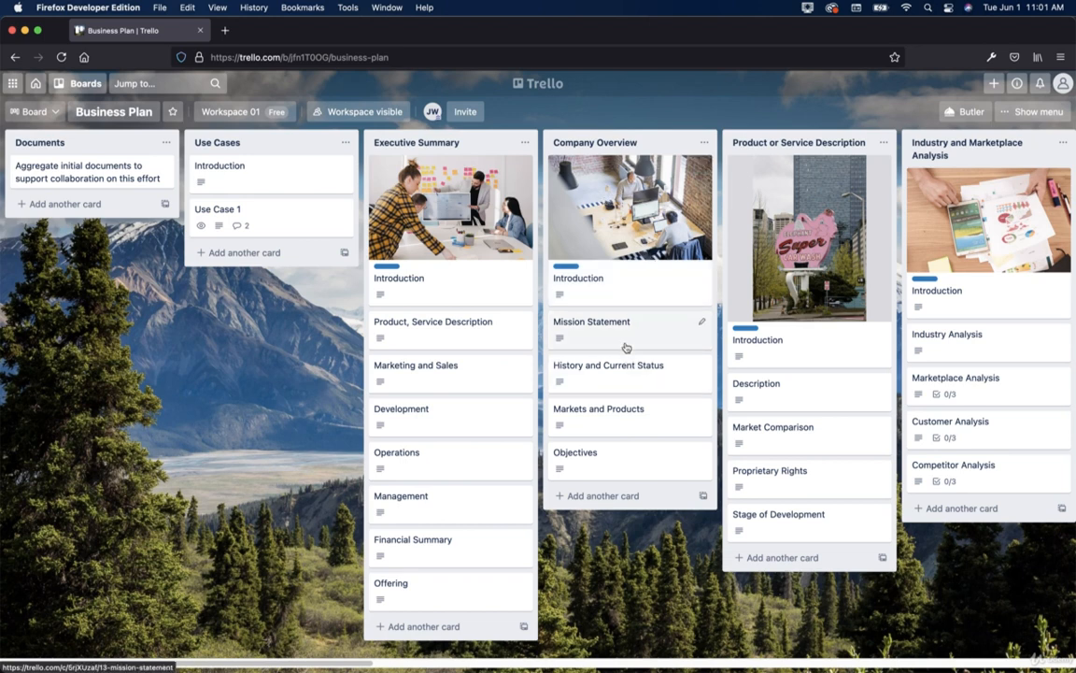
pyautogui.moveTo(618, 447)
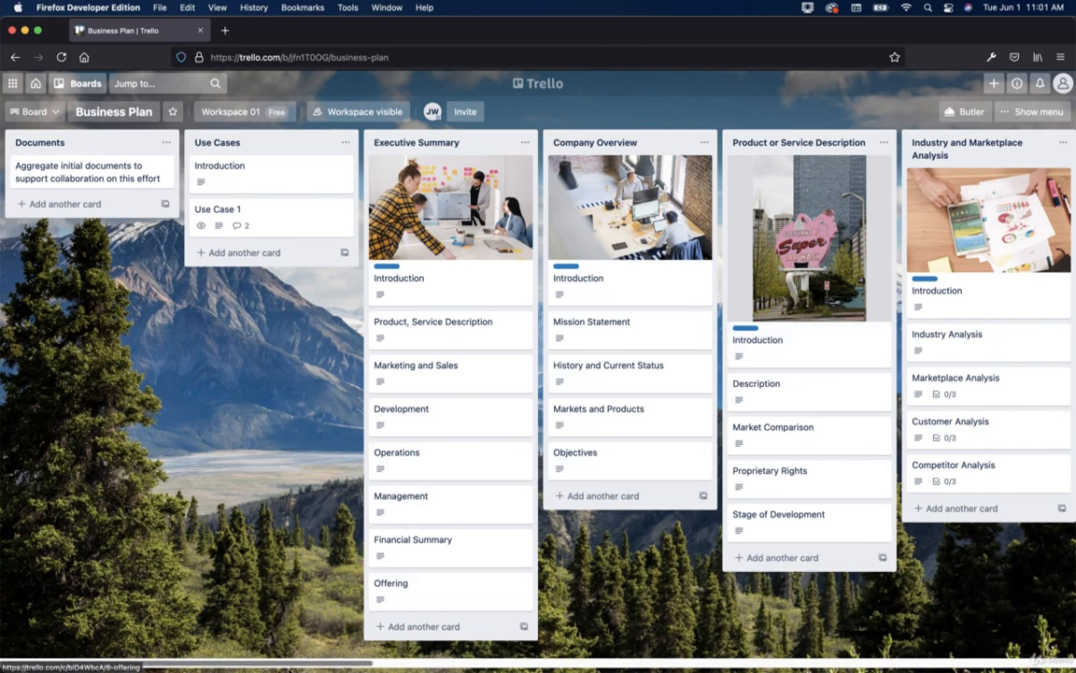
pyautogui.hscroll(3)
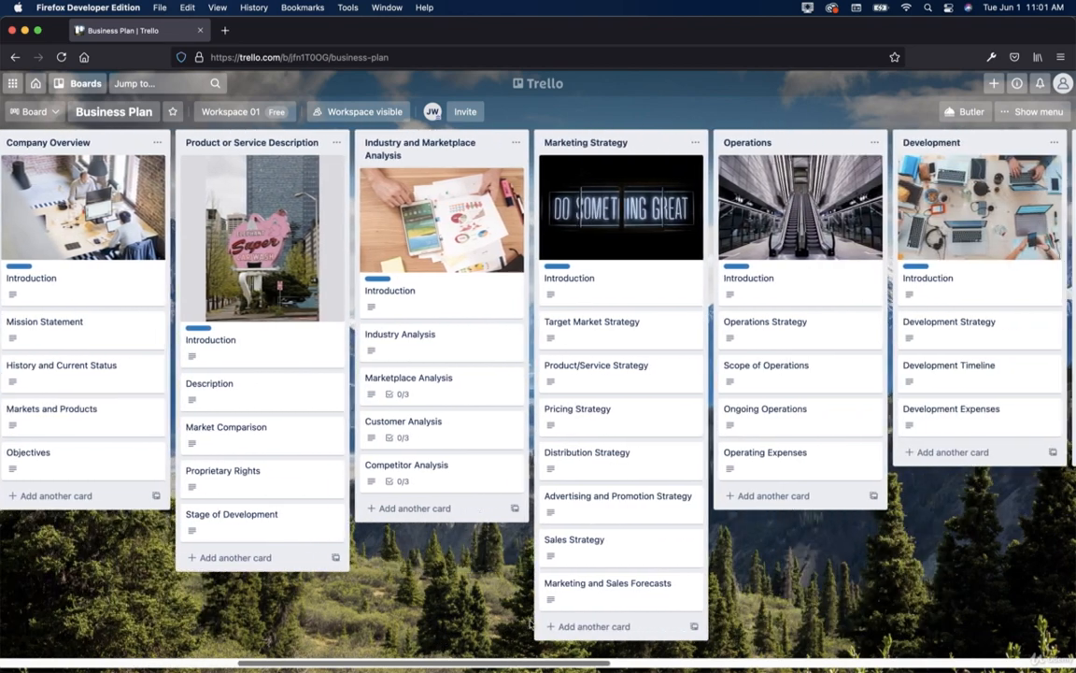
pyautogui.hscroll(3)
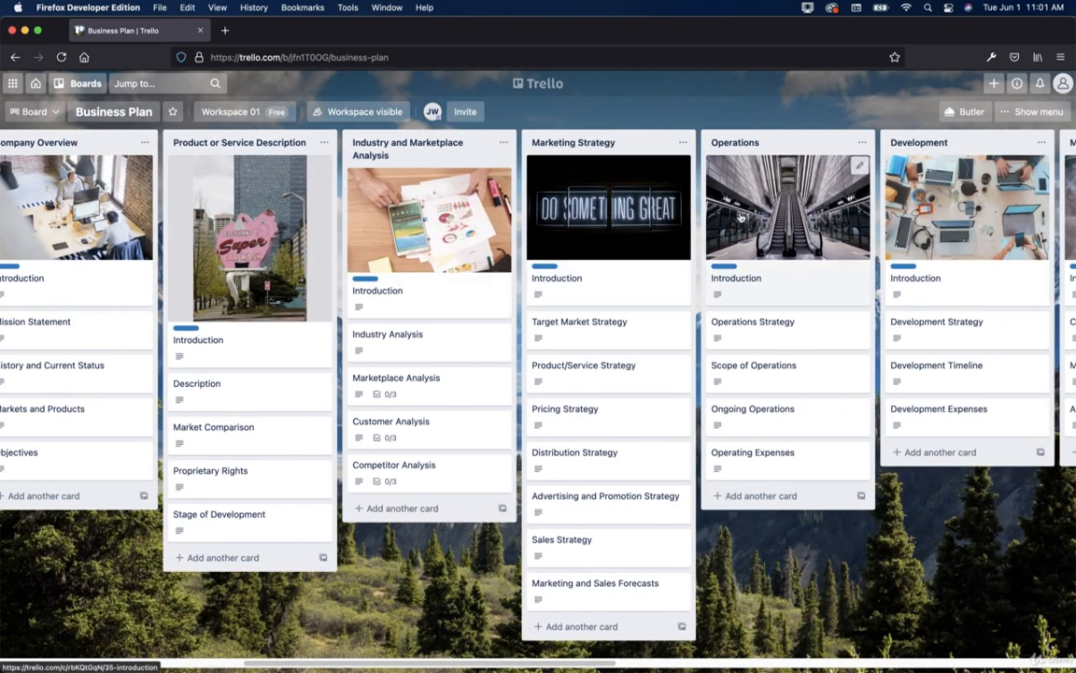
pyautogui.moveTo(850, 183)
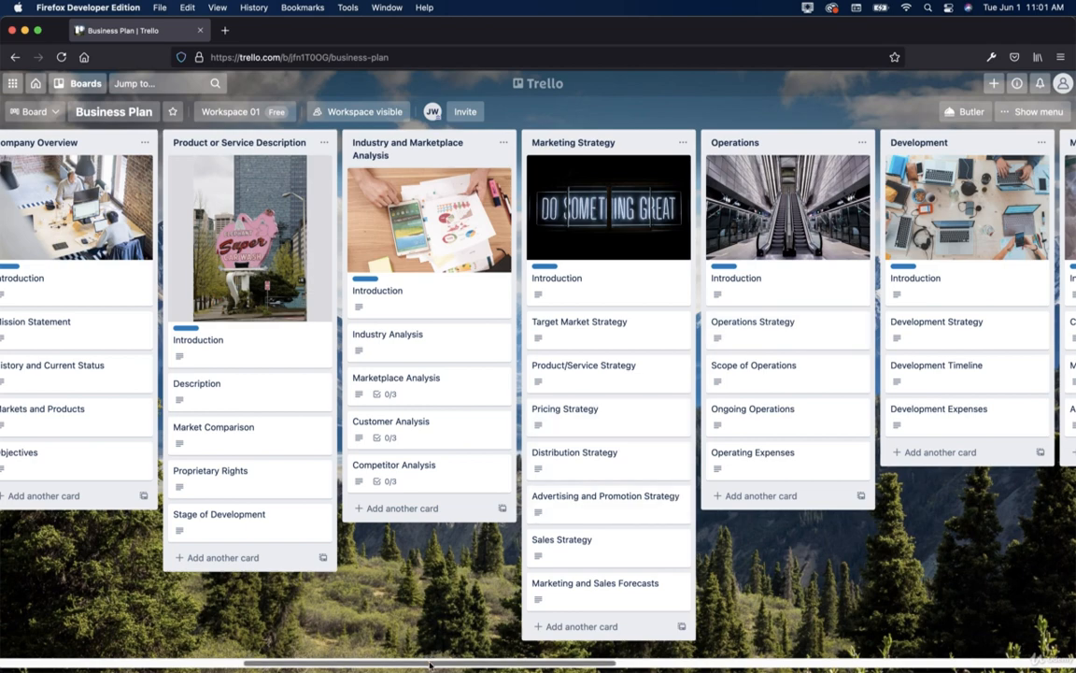
pyautogui.hscroll(3)
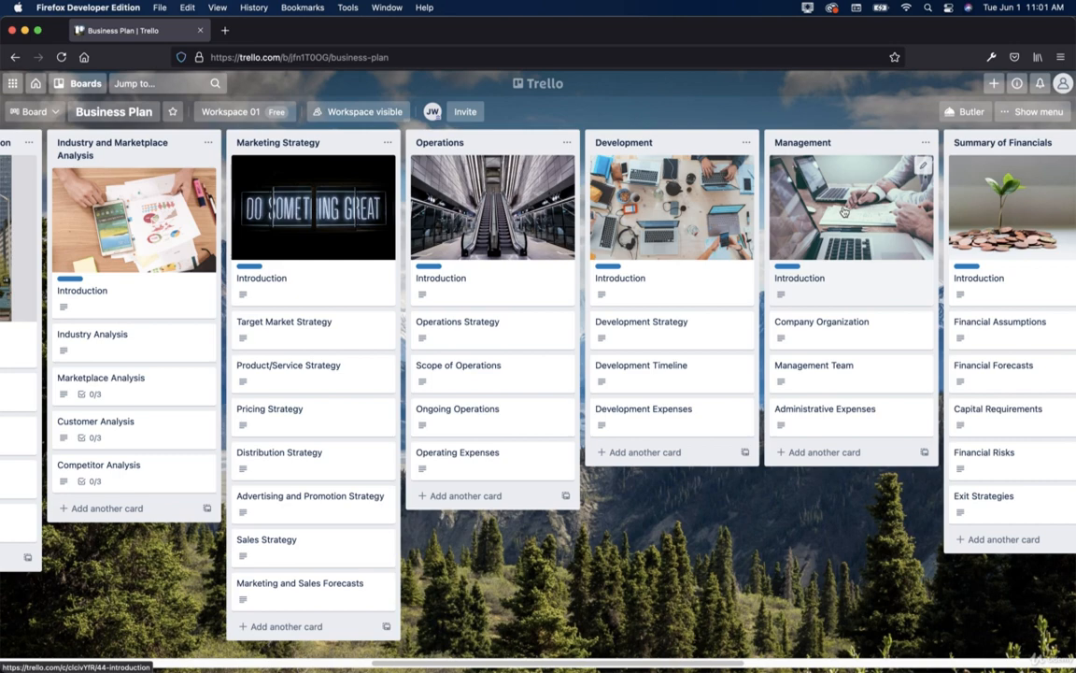
pyautogui.hscroll(3)
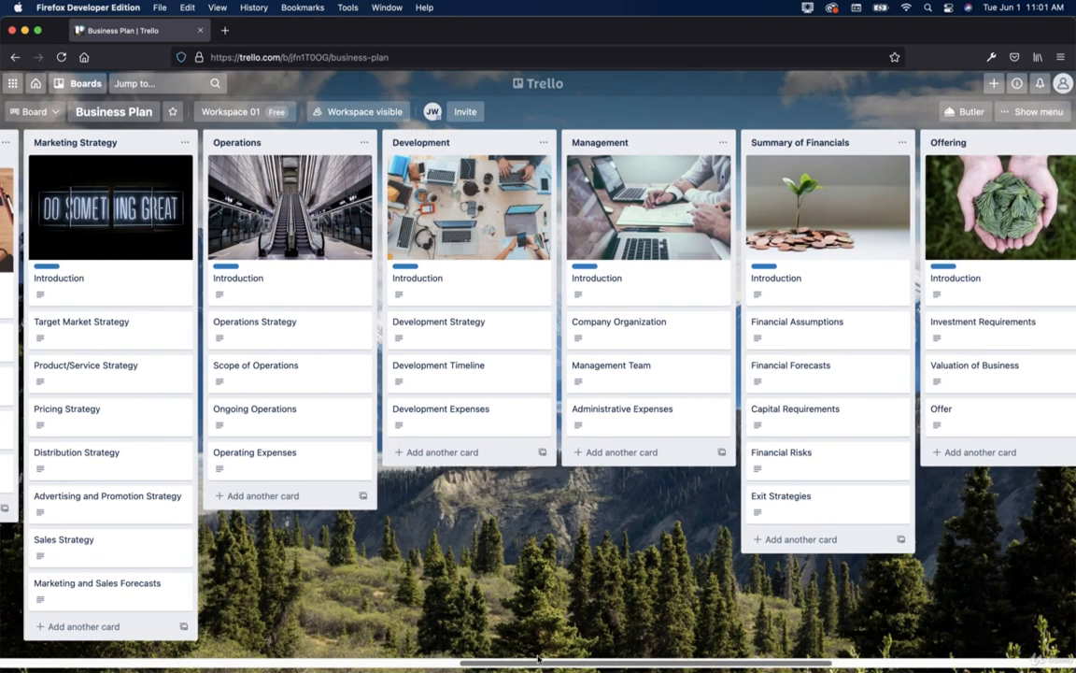
pyautogui.hscroll(3)
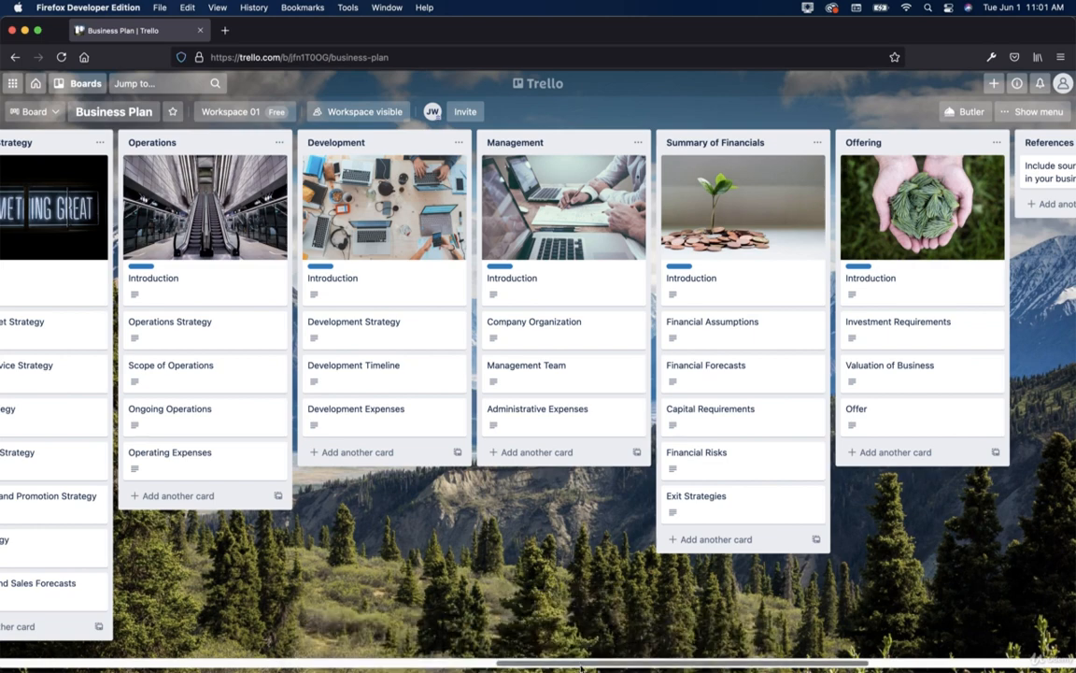
pyautogui.hscroll(3)
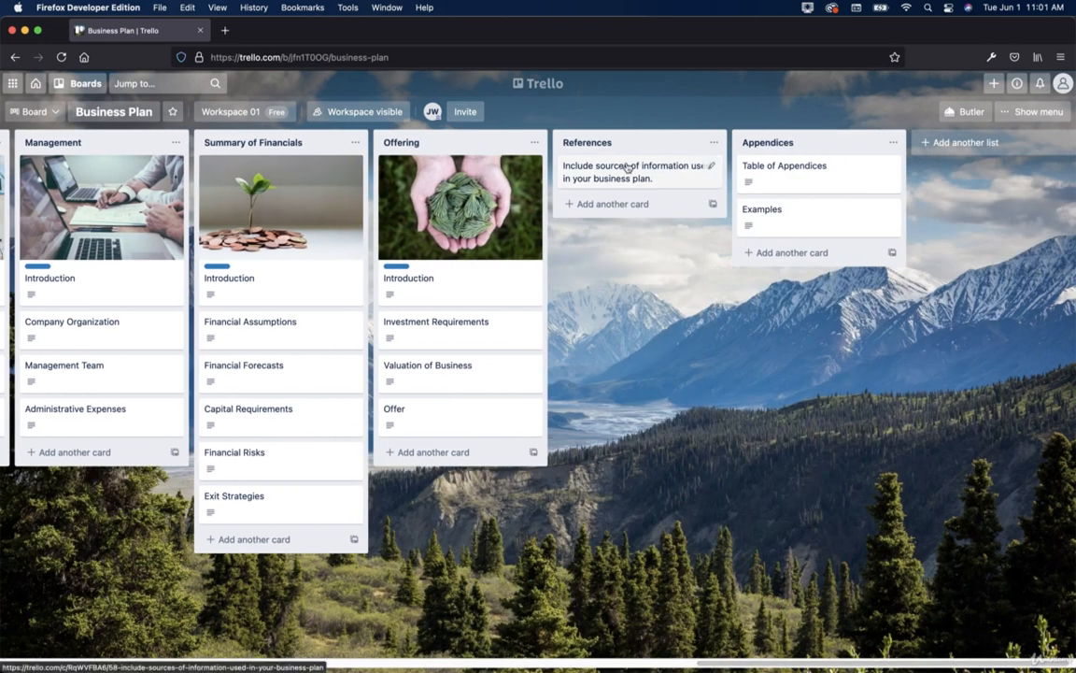
pyautogui.moveTo(831, 196)
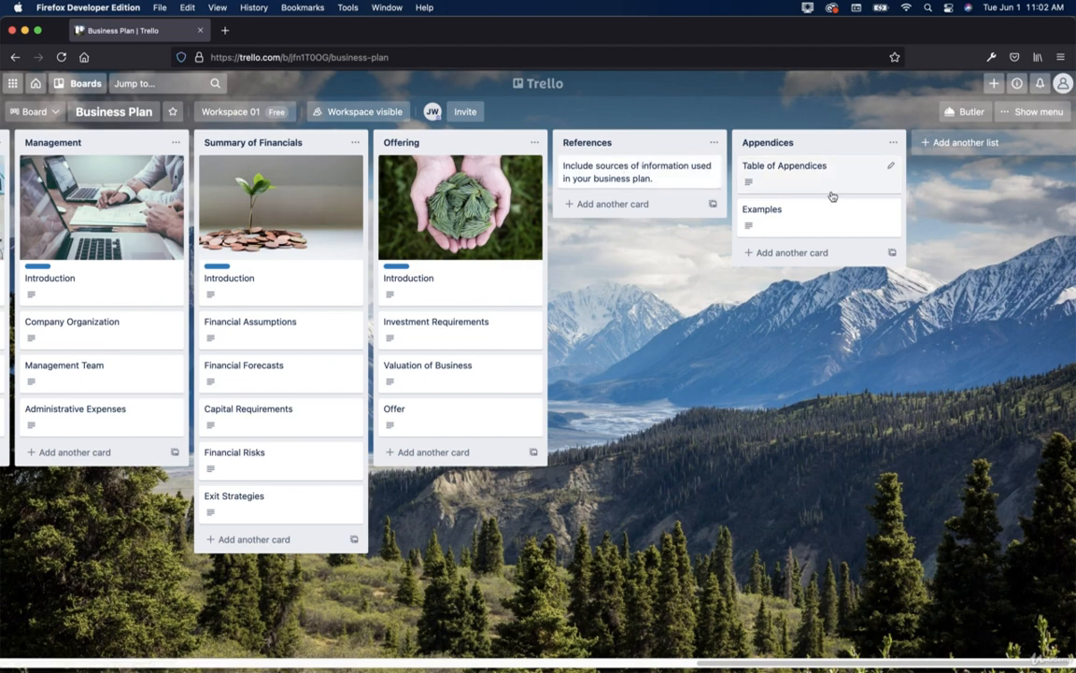
pyautogui.moveTo(696, 656)
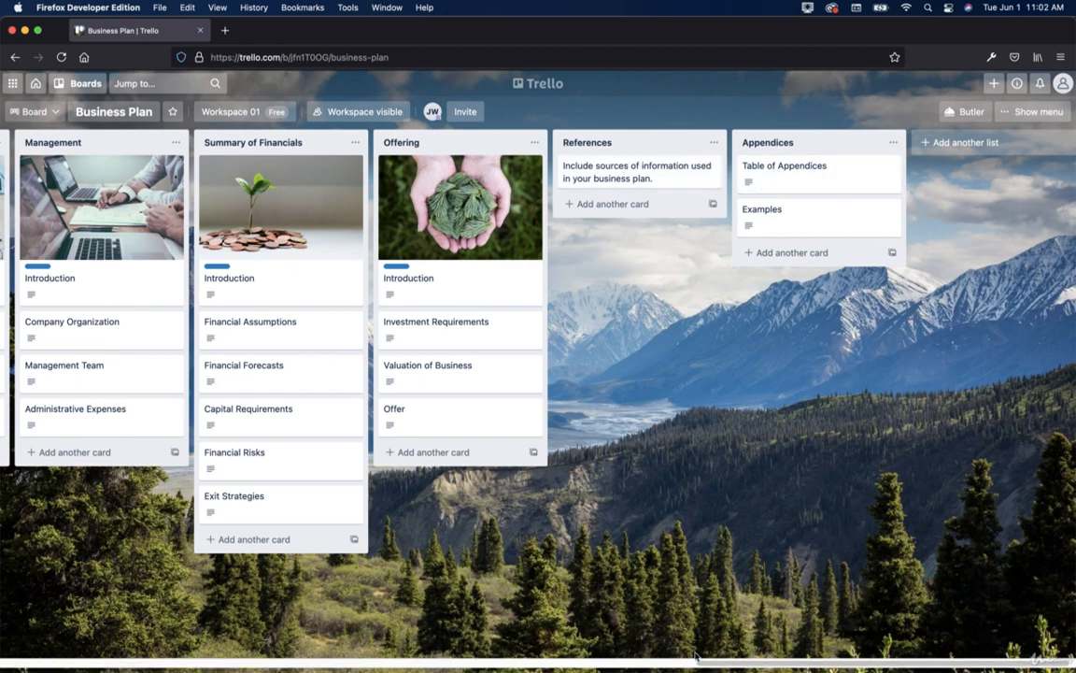
pyautogui.hscroll(-3)
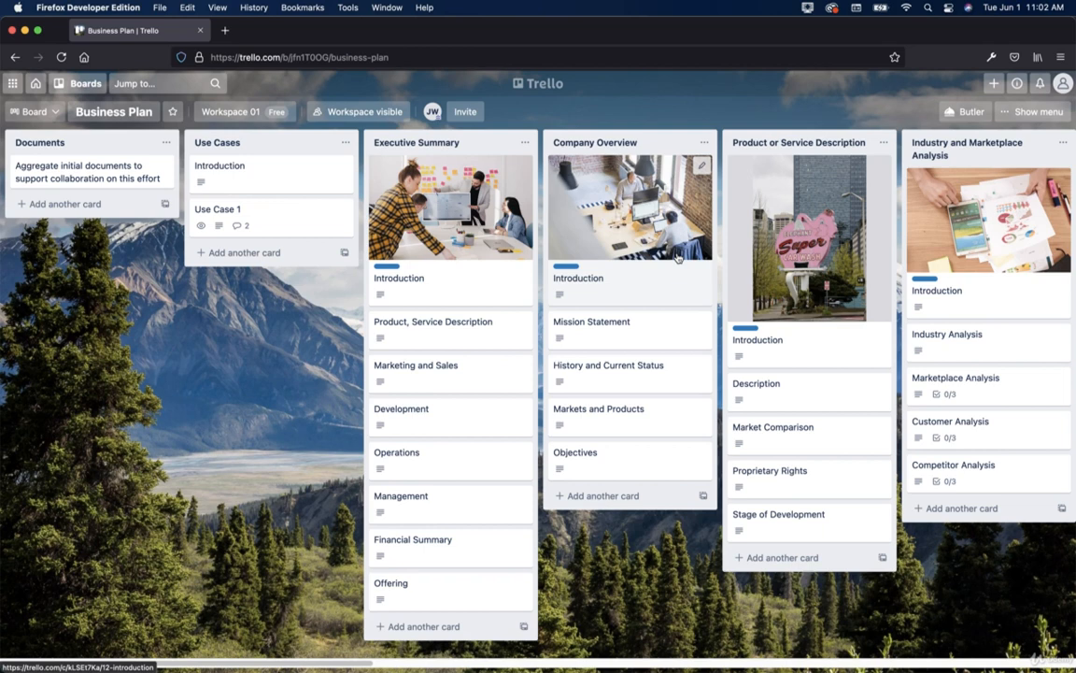
pyautogui.moveTo(785, 241)
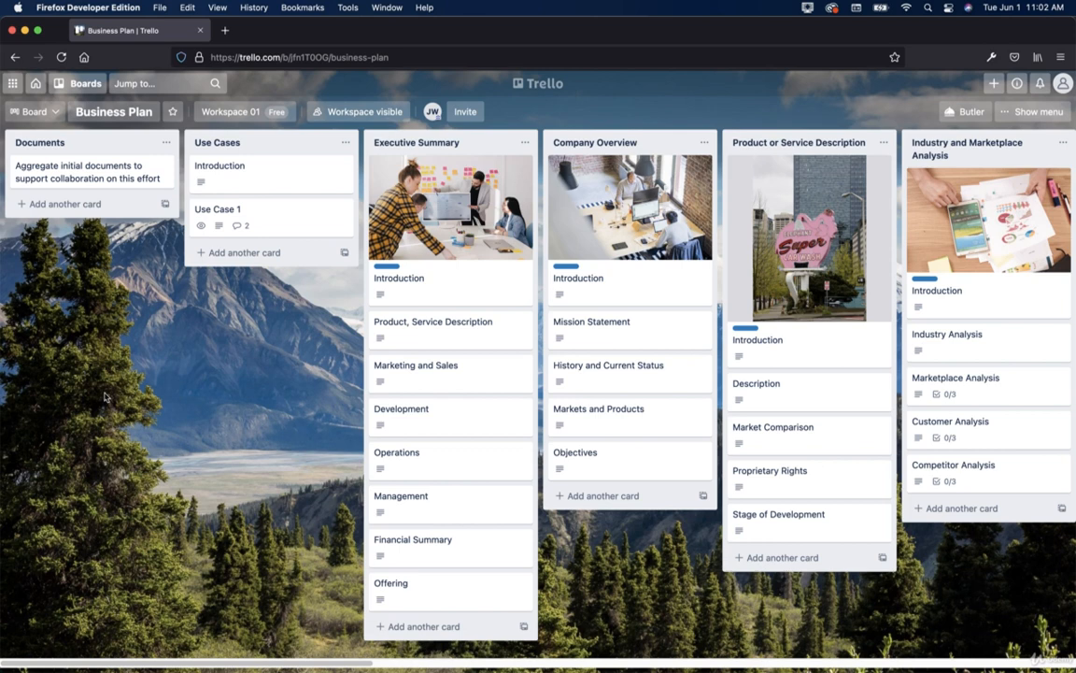
# Show and dismiss the board view options, then bring up the Atlassian app switcher.
pyautogui.click(34, 111)
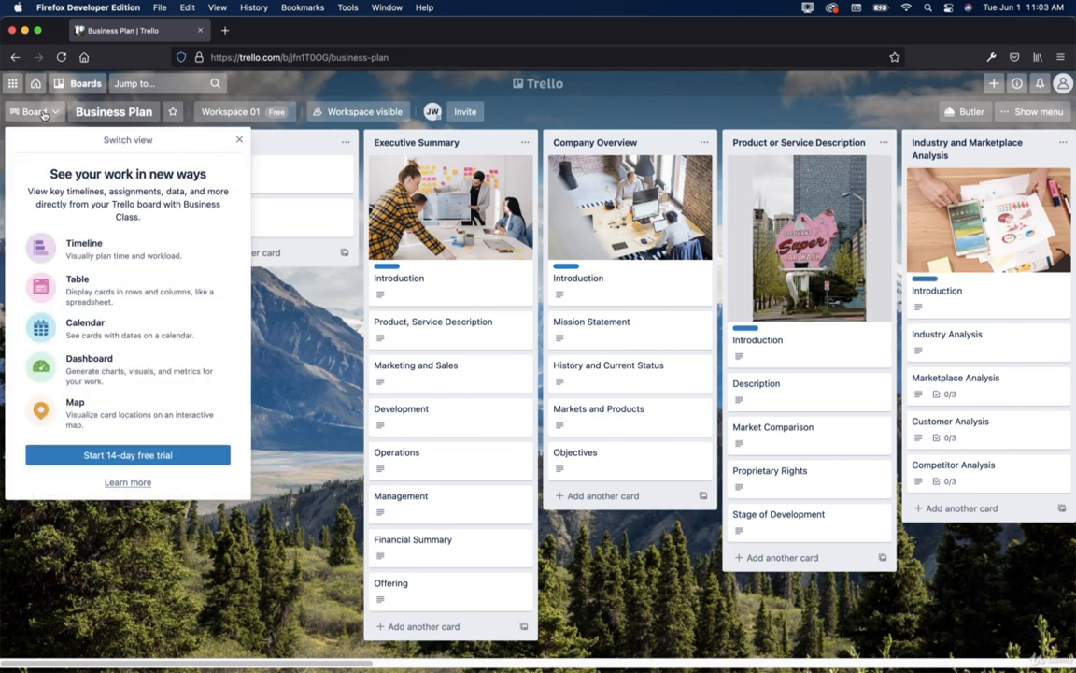
pyautogui.click(239, 139)
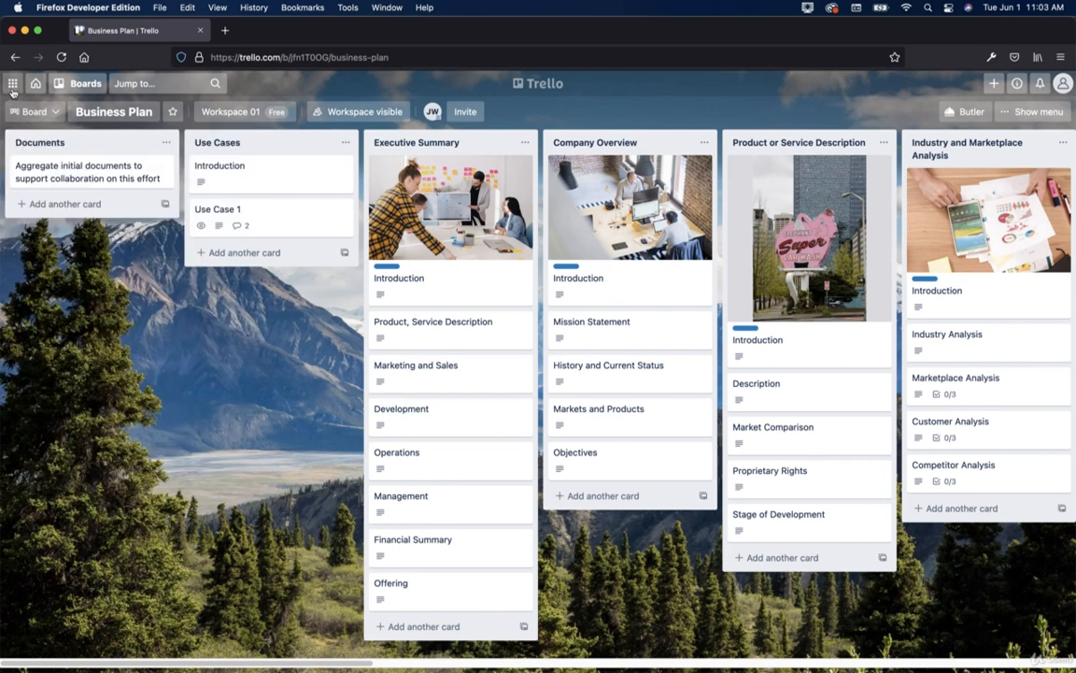
pyautogui.click(13, 84)
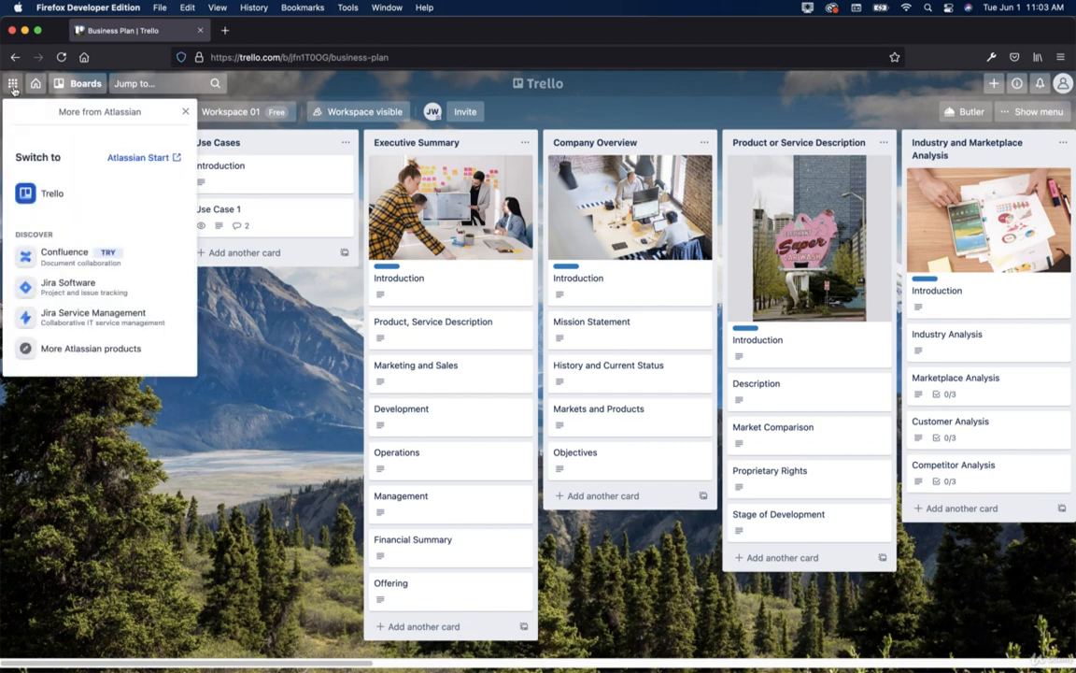
pyautogui.moveTo(53, 193)
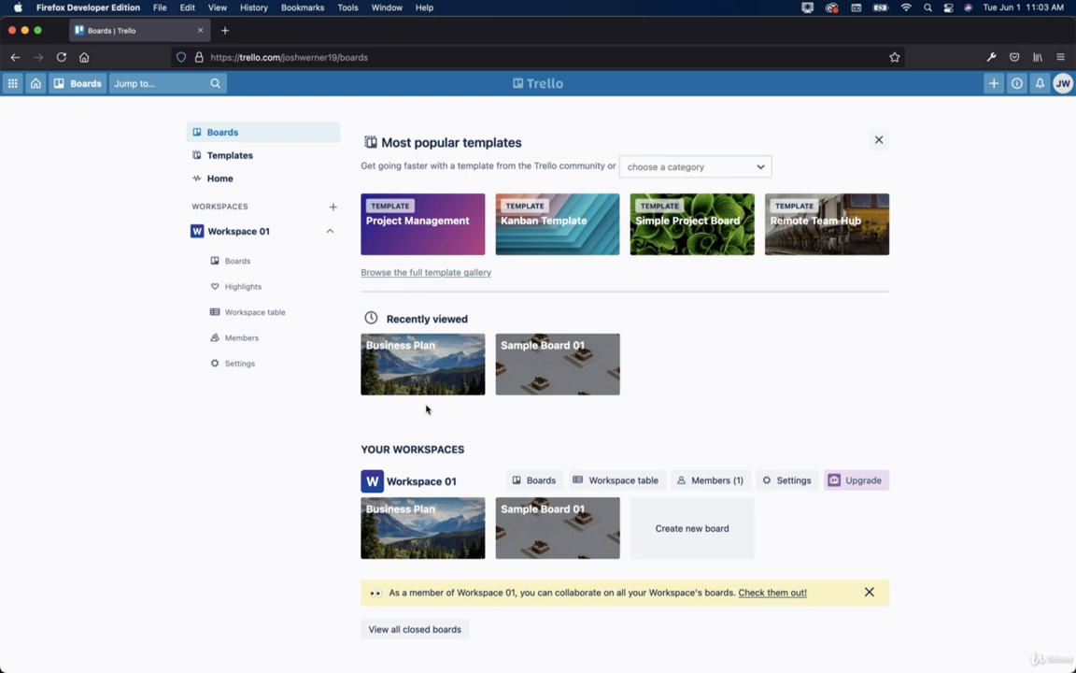
pyautogui.moveTo(147, 346)
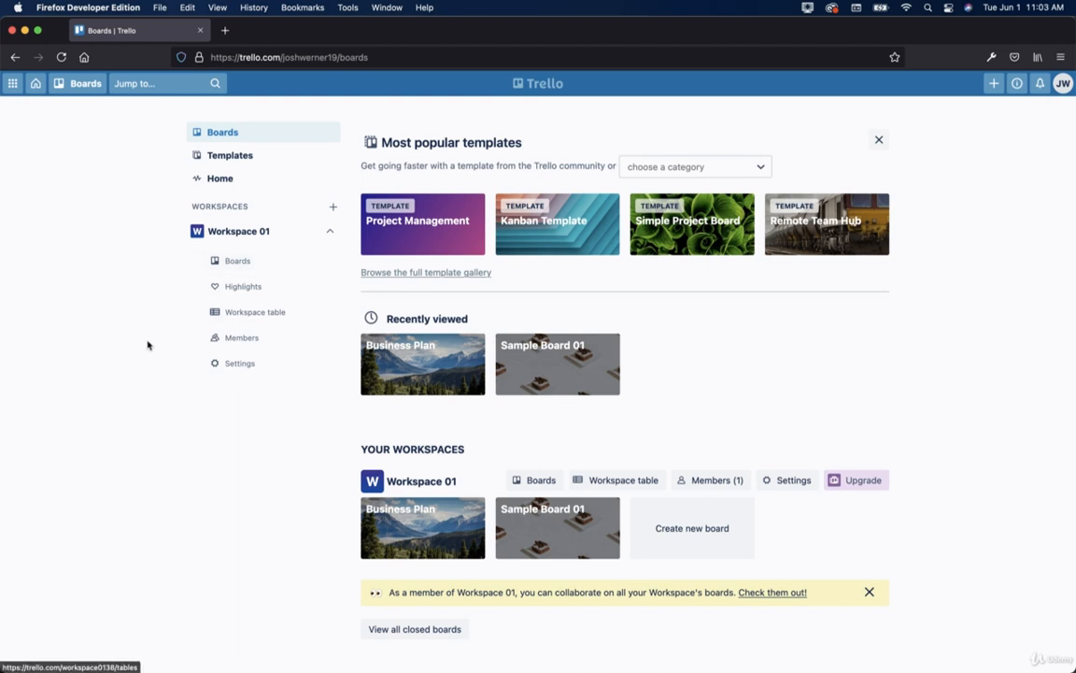